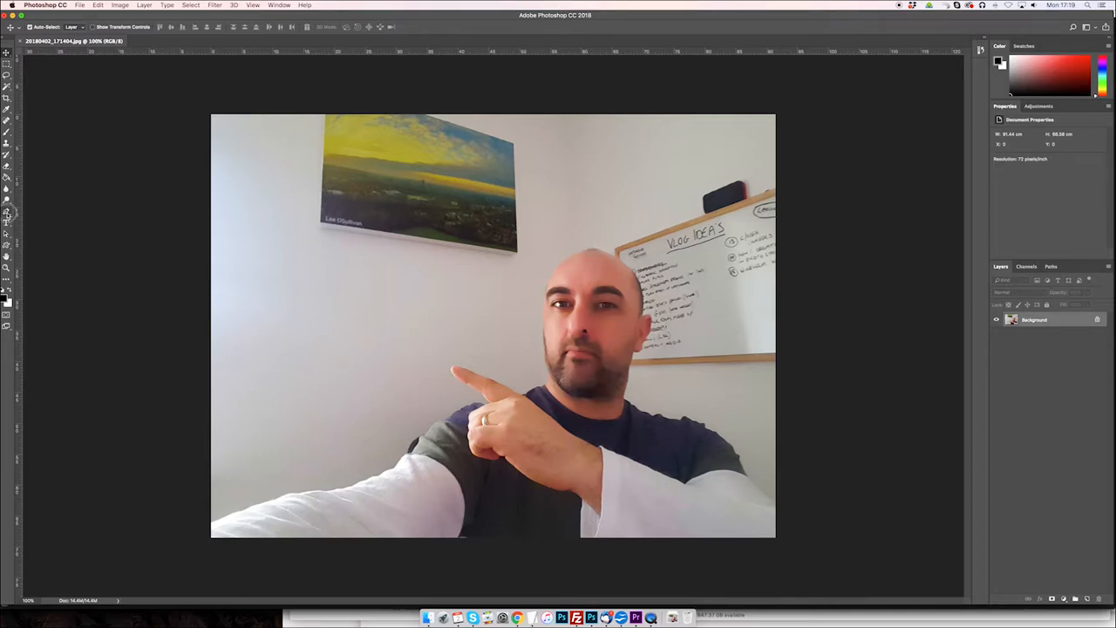
Trace a Pen-tool path around the presenter's hand and head, closing along the photo's bottom edge.
{"action": "left_click", "coordinate": [7, 213]}
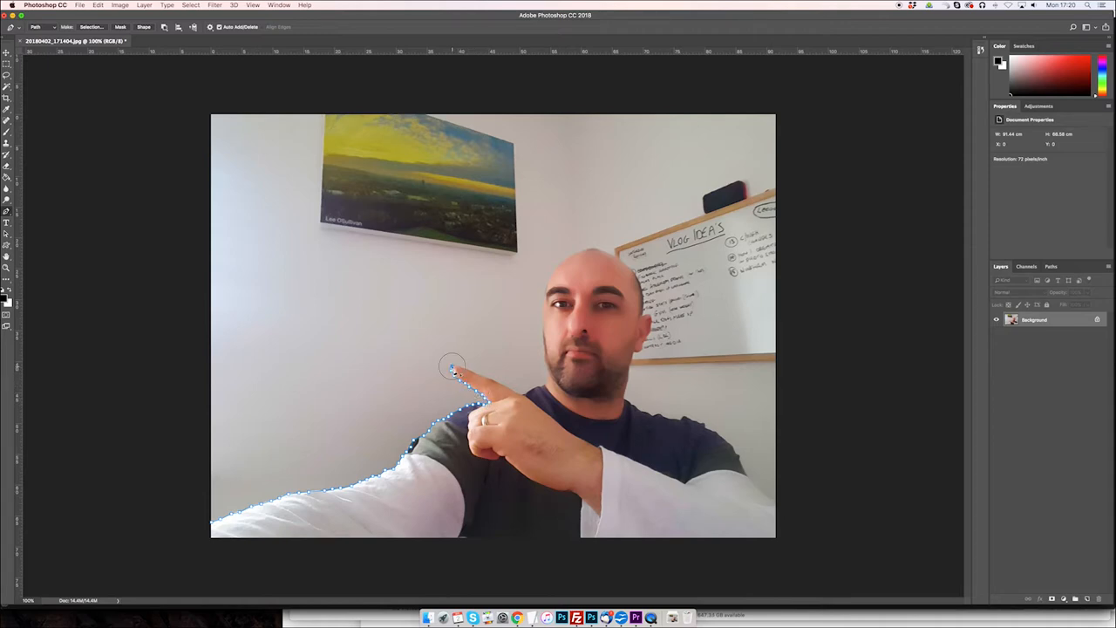
{"action": "left_click", "coordinate": [550, 381]}
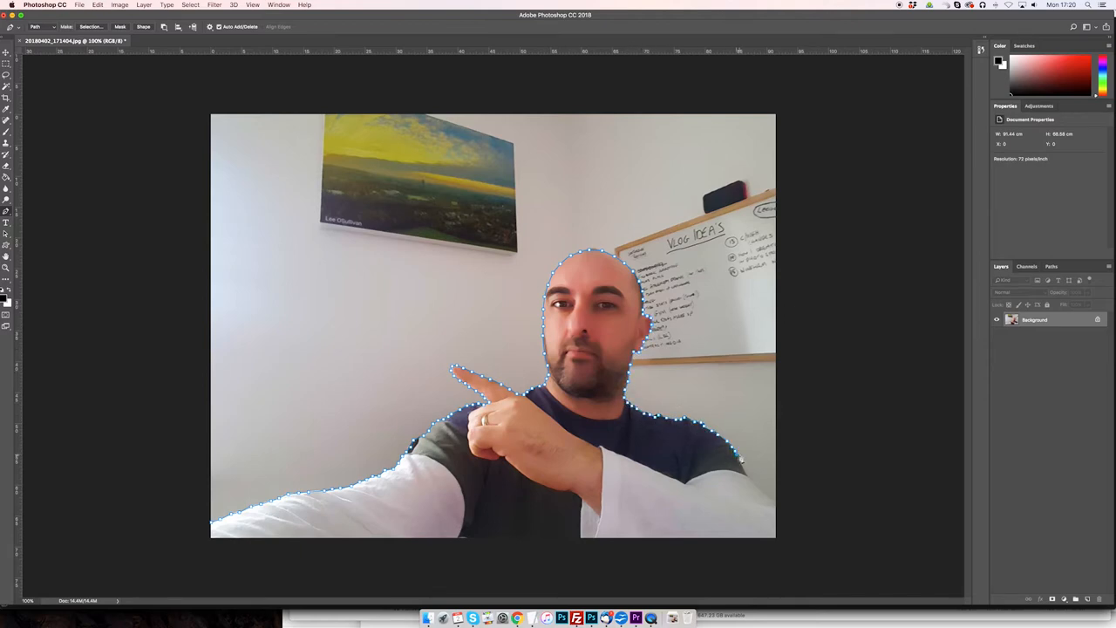
{"action": "left_click", "coordinate": [783, 541]}
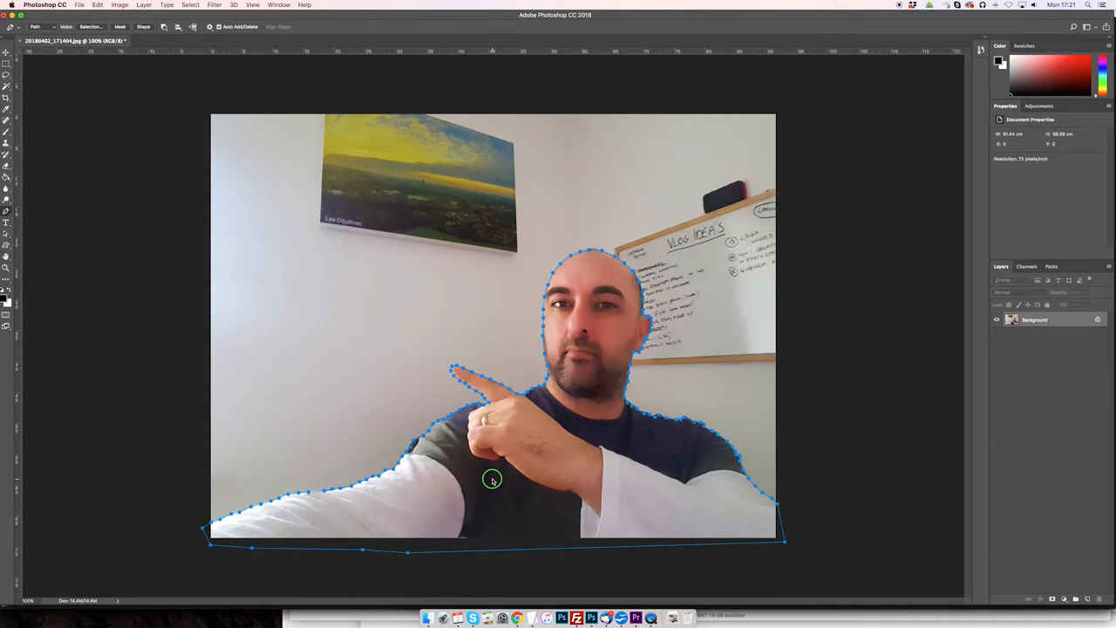
Convert the traced path into a feathered selection via Make Selection.
{"action": "right_click", "coordinate": [492, 480]}
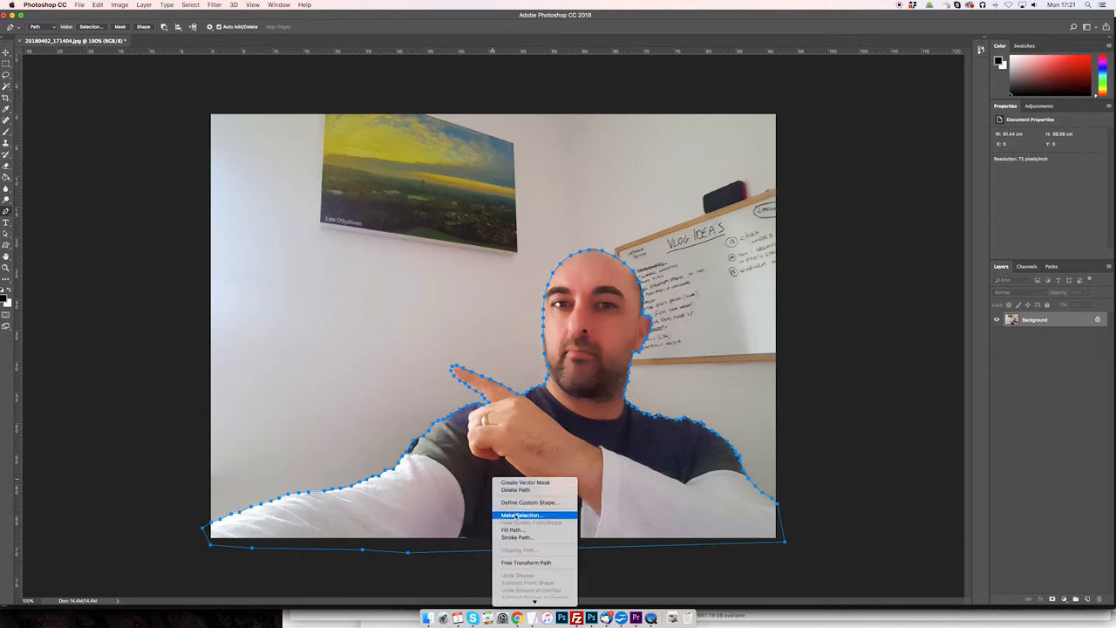
{"action": "left_click", "coordinate": [520, 515]}
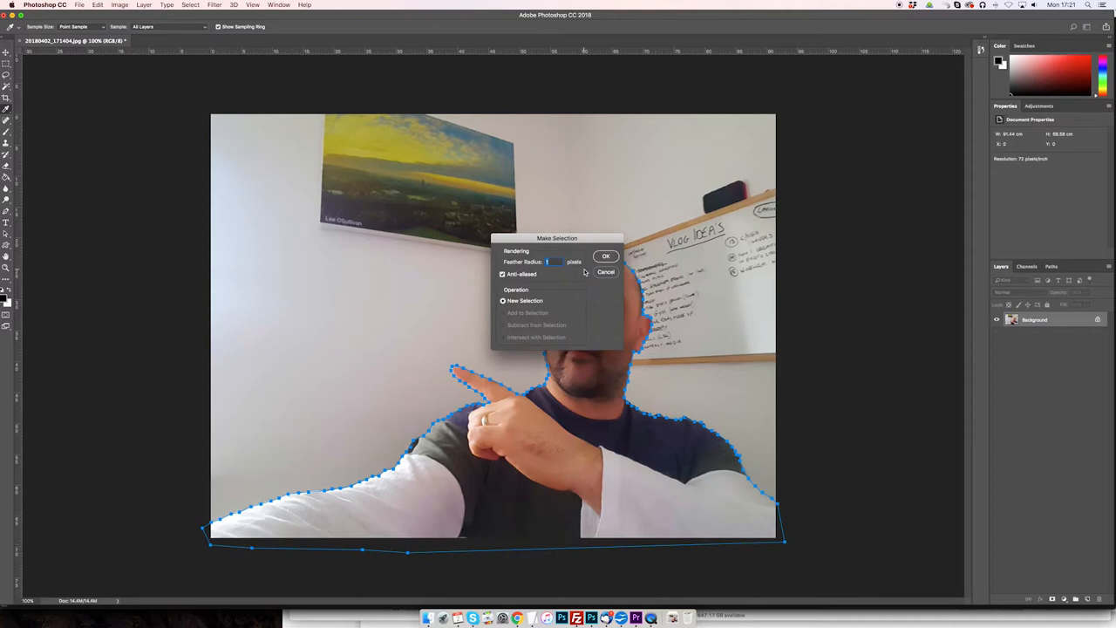
{"action": "mouse_move", "coordinate": [572, 270]}
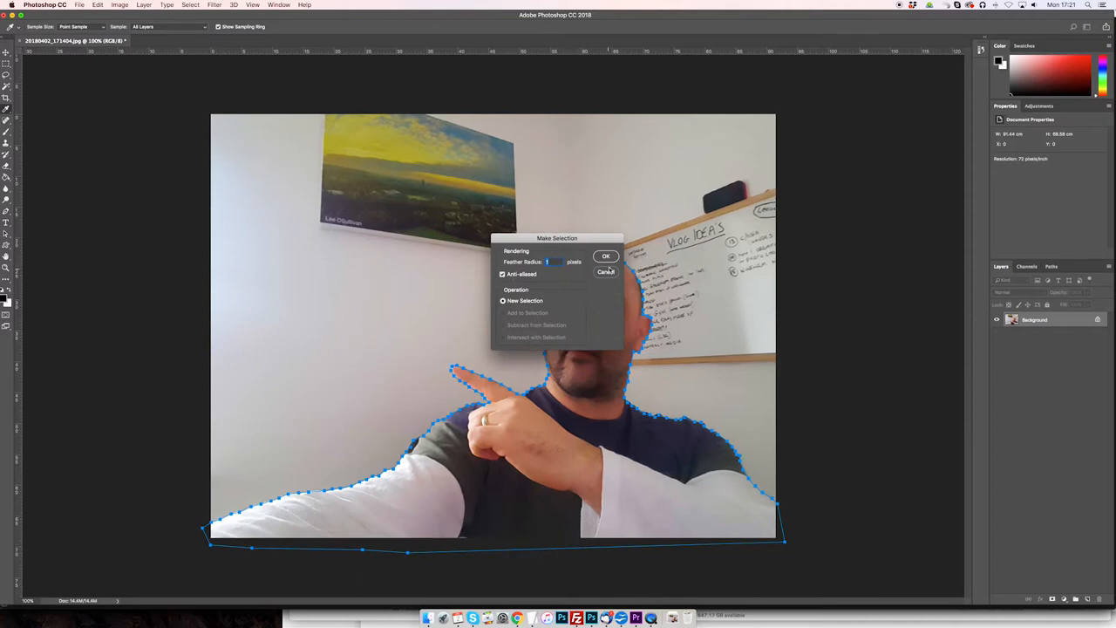
{"action": "left_click", "coordinate": [607, 255]}
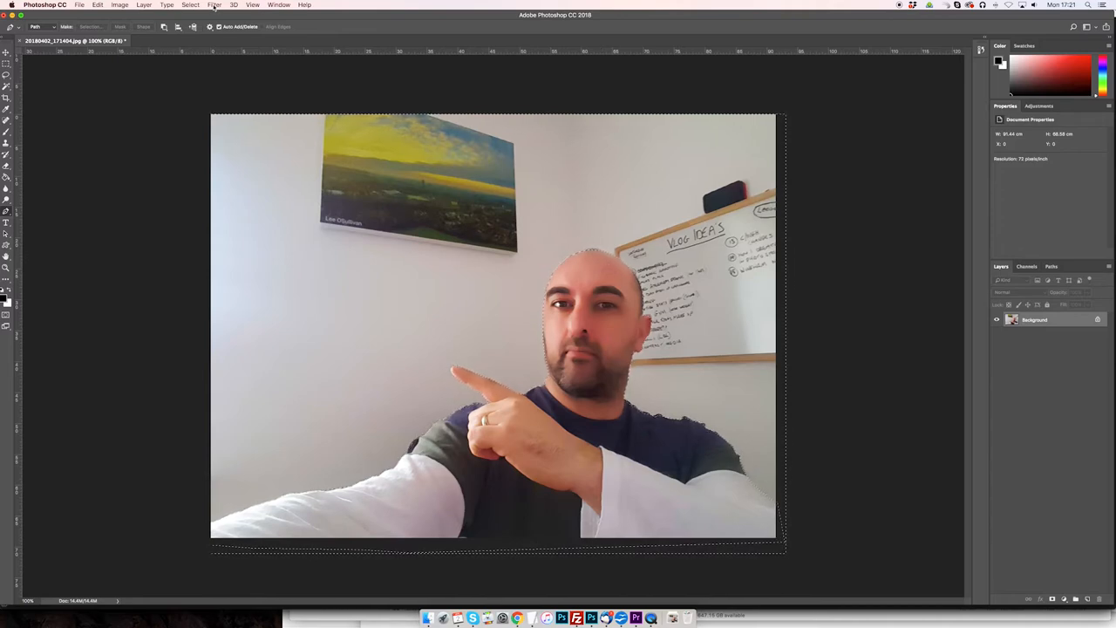
Invert the selection to isolate the presenter and copy him via the Edit menu.
{"action": "left_click", "coordinate": [190, 4]}
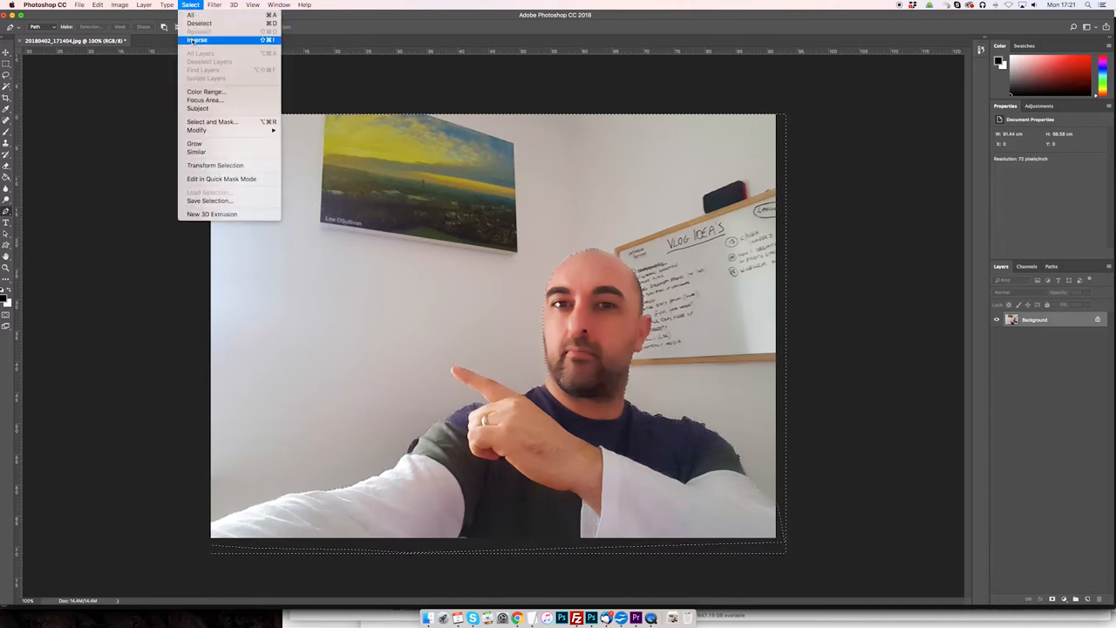
{"action": "left_click", "coordinate": [197, 40]}
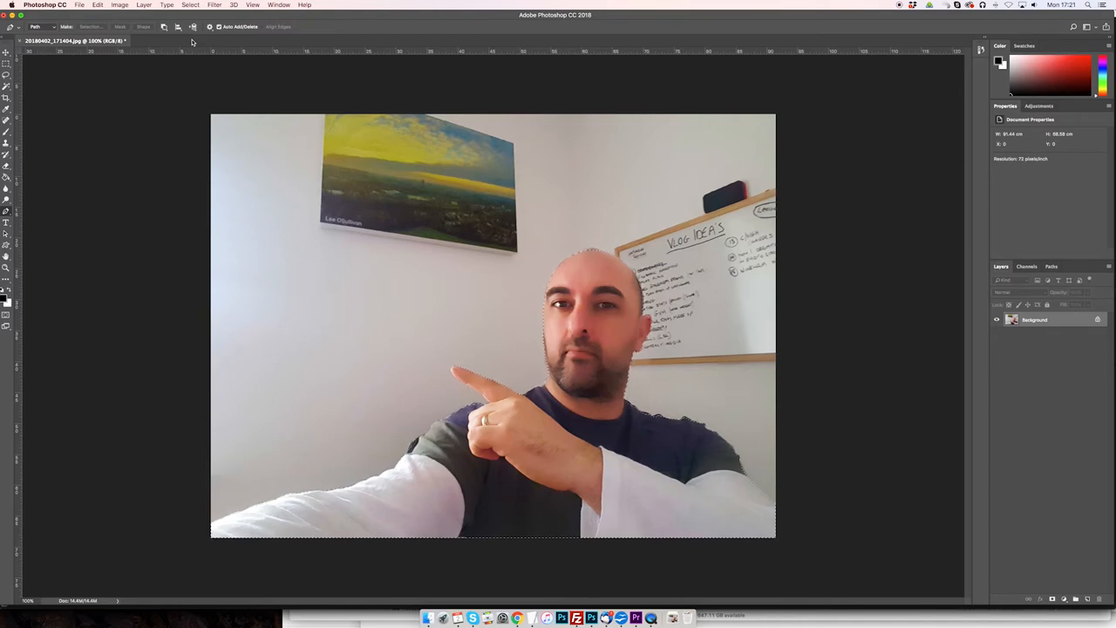
{"action": "left_click", "coordinate": [97, 4]}
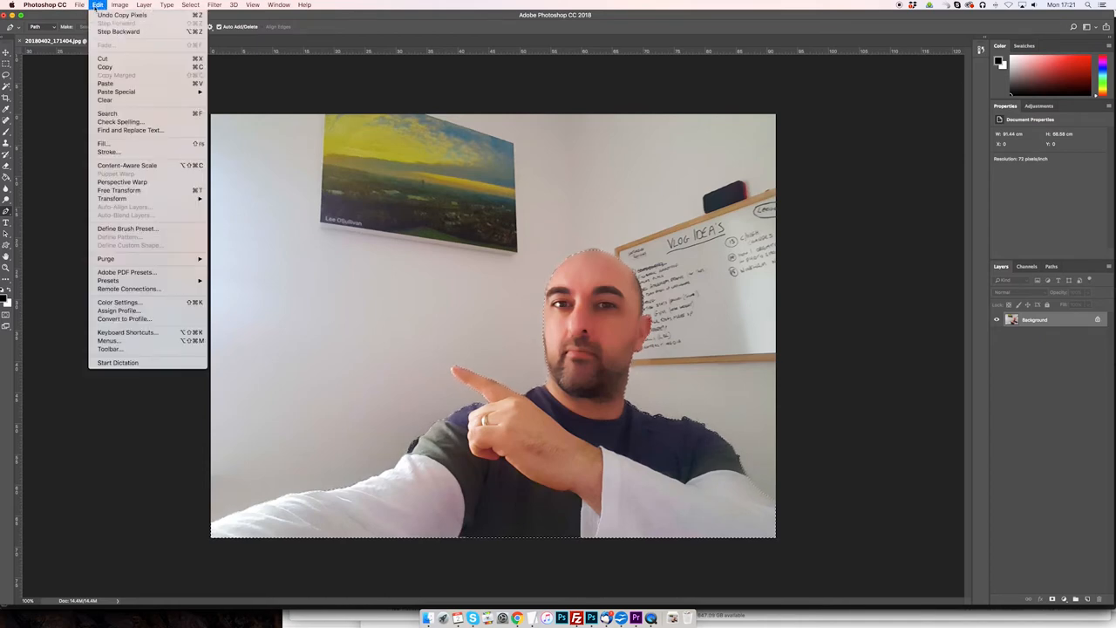
{"action": "mouse_move", "coordinate": [115, 91]}
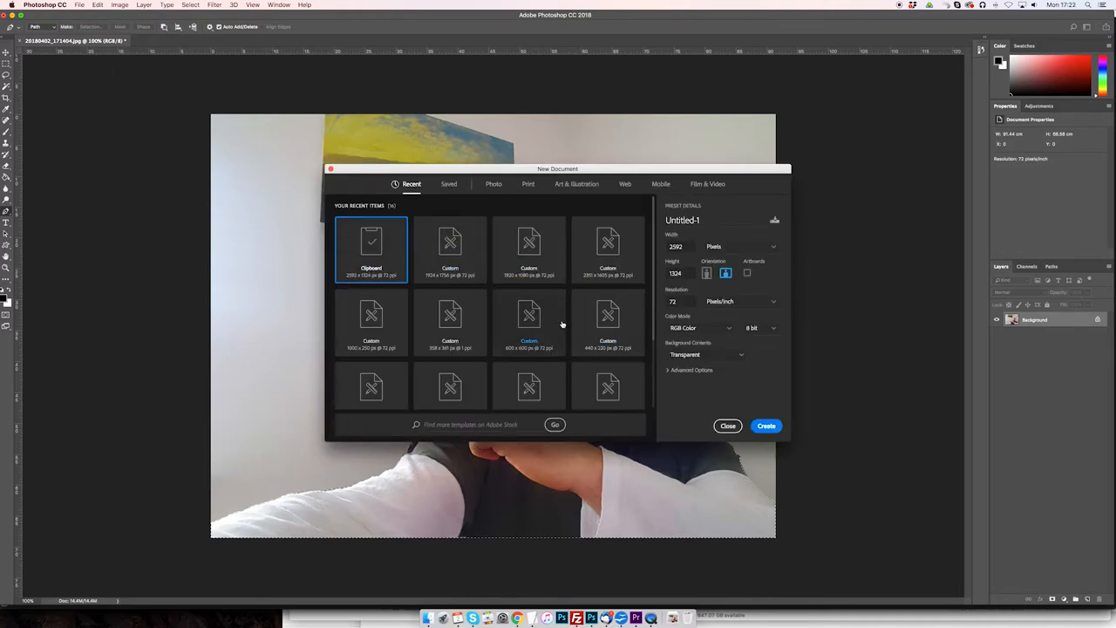
{"action": "mouse_move", "coordinate": [530, 248]}
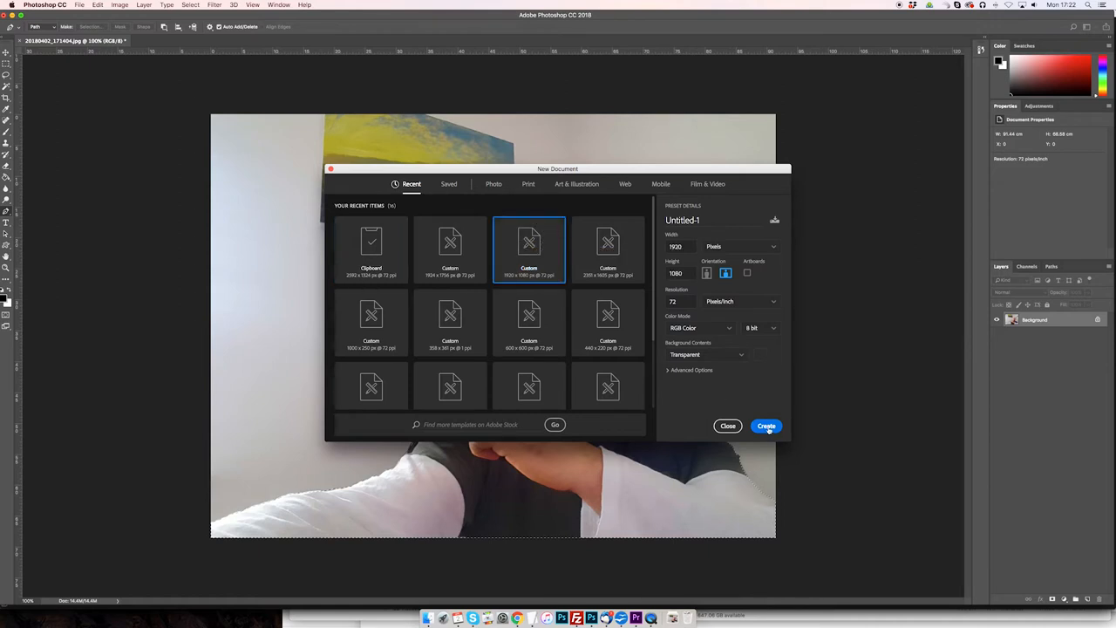
Create a 1920×1080 document, paste the presenter and free-transform him toward the left of the canvas.
{"action": "left_click", "coordinate": [766, 426]}
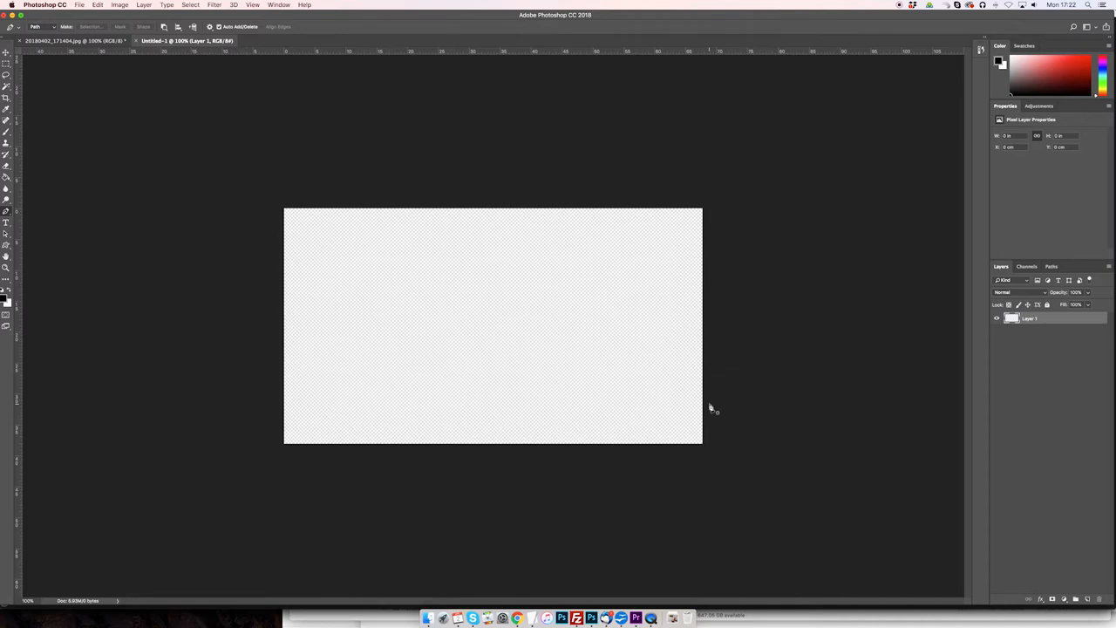
{"action": "mouse_move", "coordinate": [712, 408]}
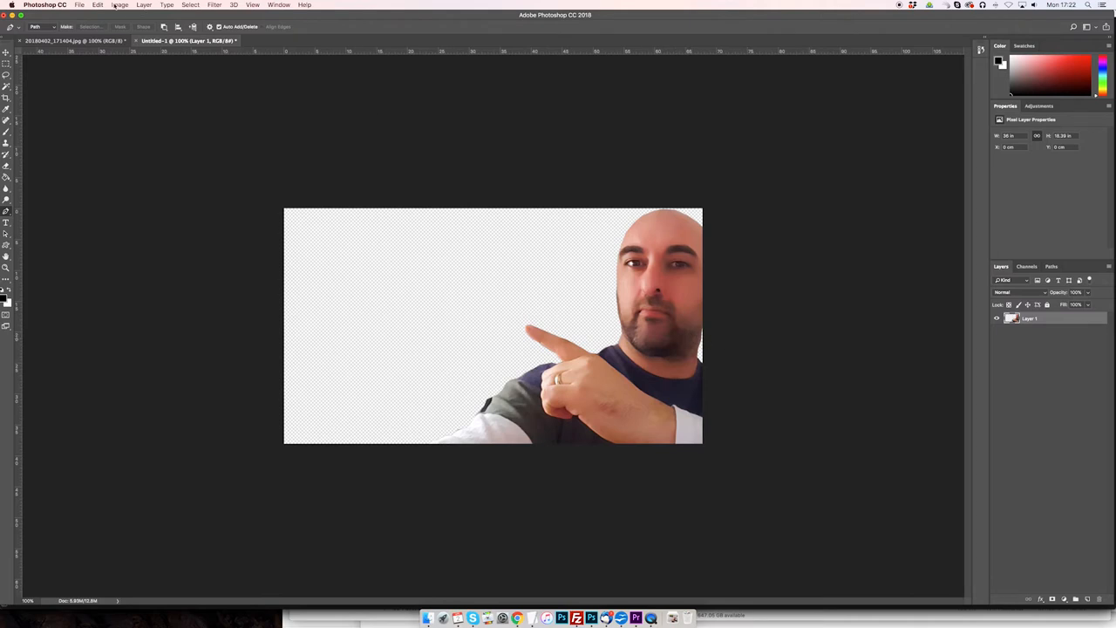
{"action": "left_click", "coordinate": [97, 5]}
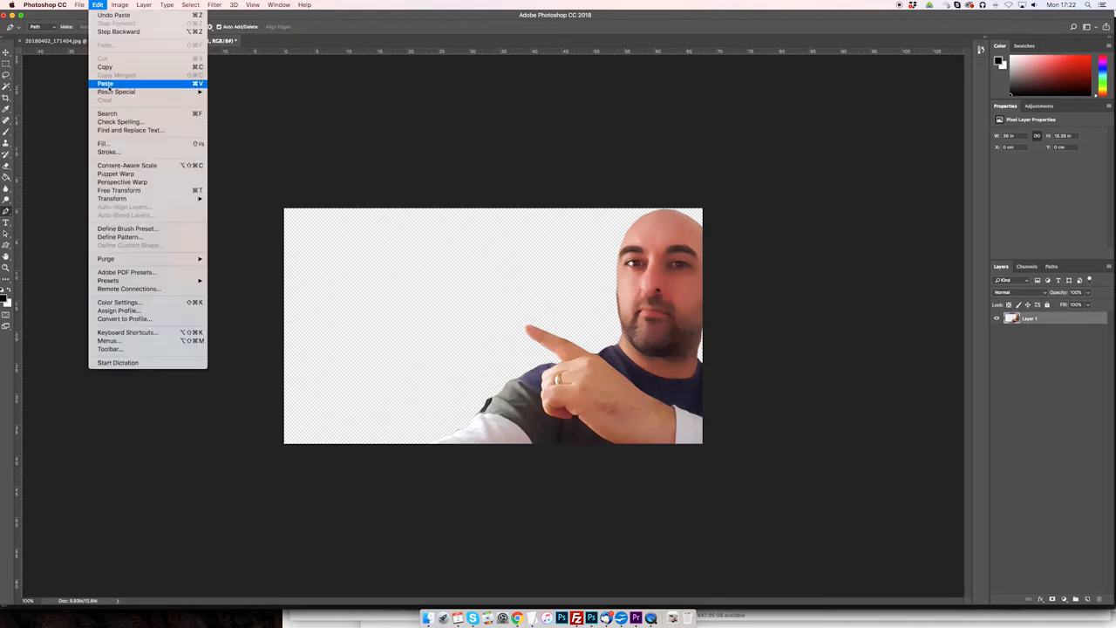
{"action": "mouse_move", "coordinate": [104, 84]}
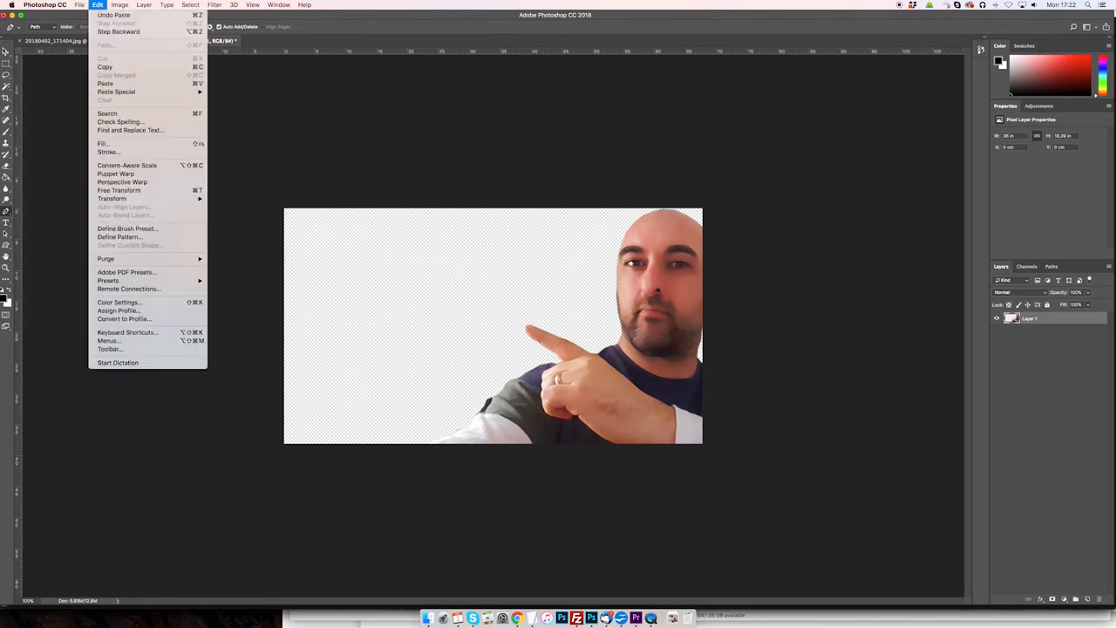
{"action": "left_click", "coordinate": [98, 5]}
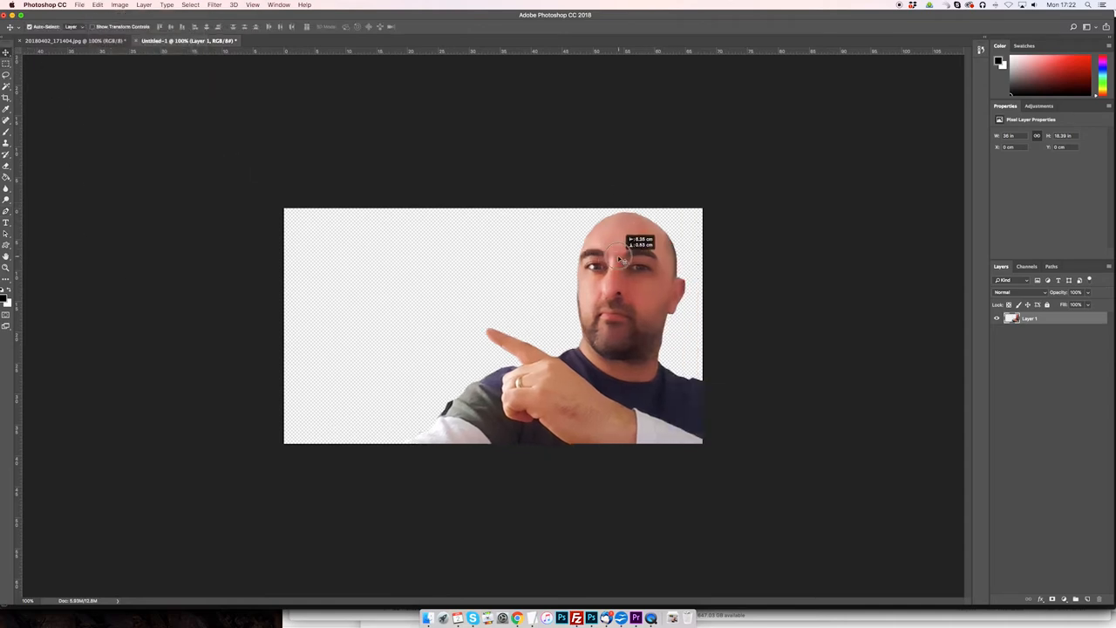
{"action": "left_click_drag", "start_coordinate": [628, 253], "coordinate": [440, 253]}
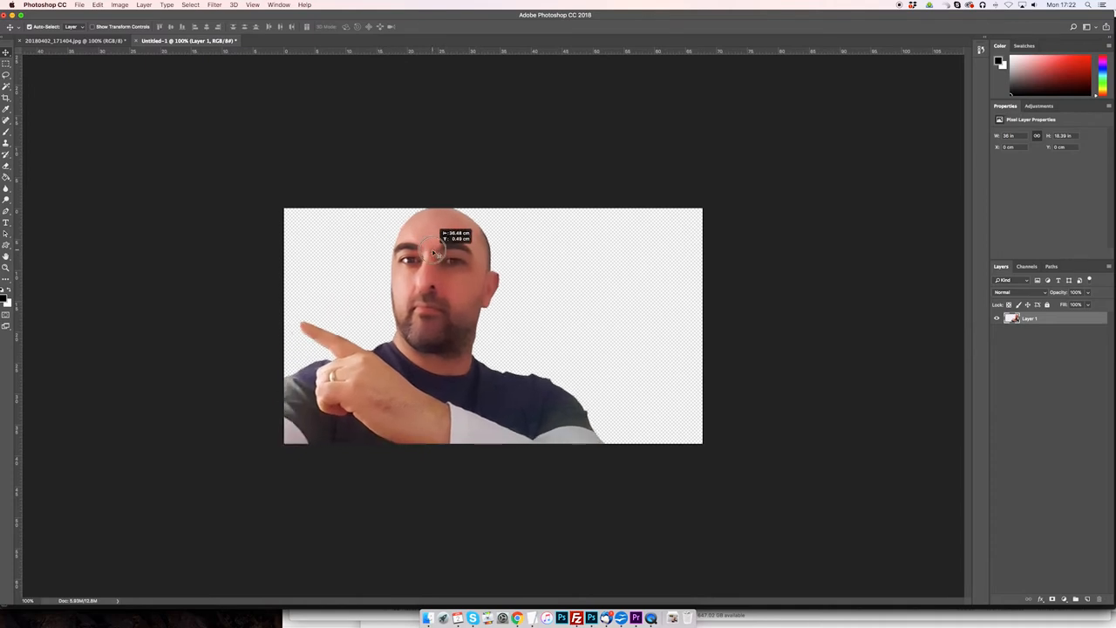
{"action": "left_click_drag", "start_coordinate": [436, 248], "coordinate": [427, 262]}
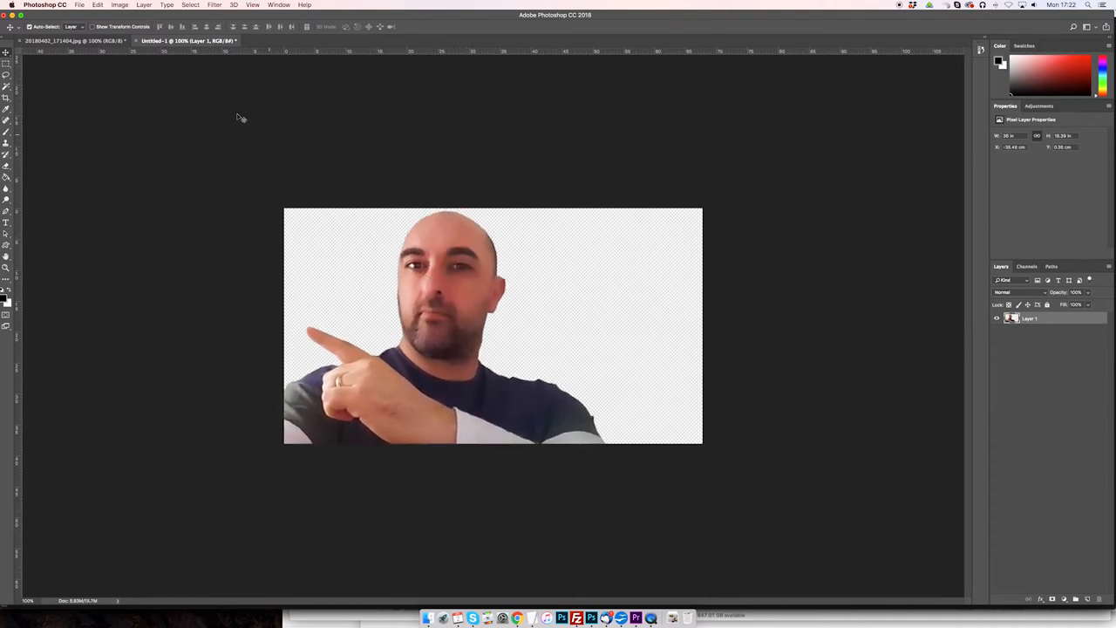
Flip the presenter horizontally so he faces the empty right side of the canvas.
{"action": "left_click", "coordinate": [119, 4]}
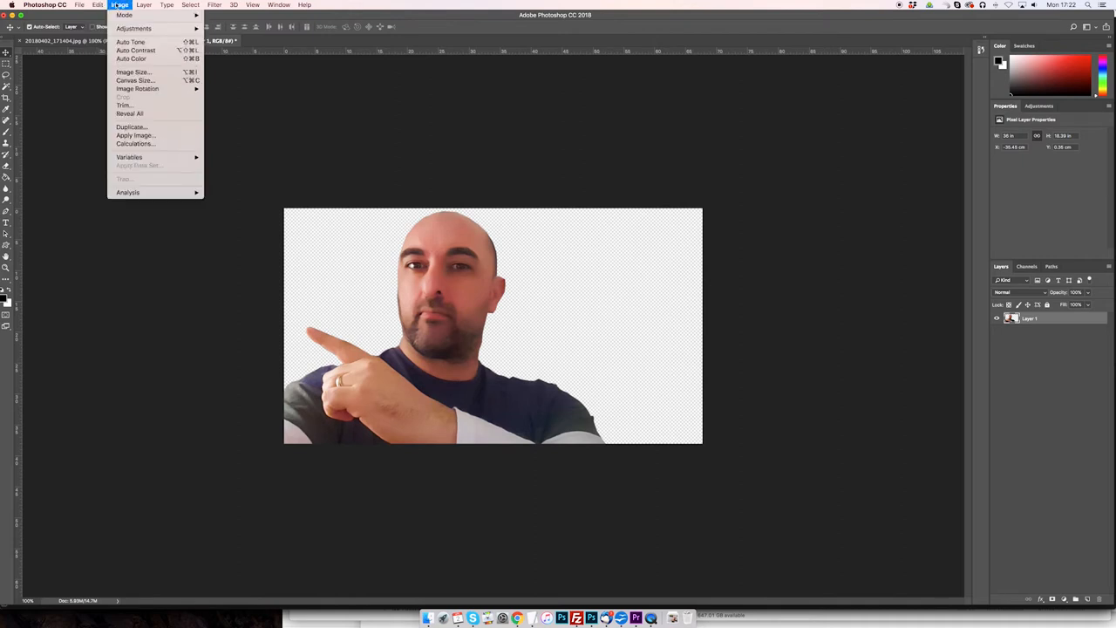
{"action": "left_click", "coordinate": [98, 5]}
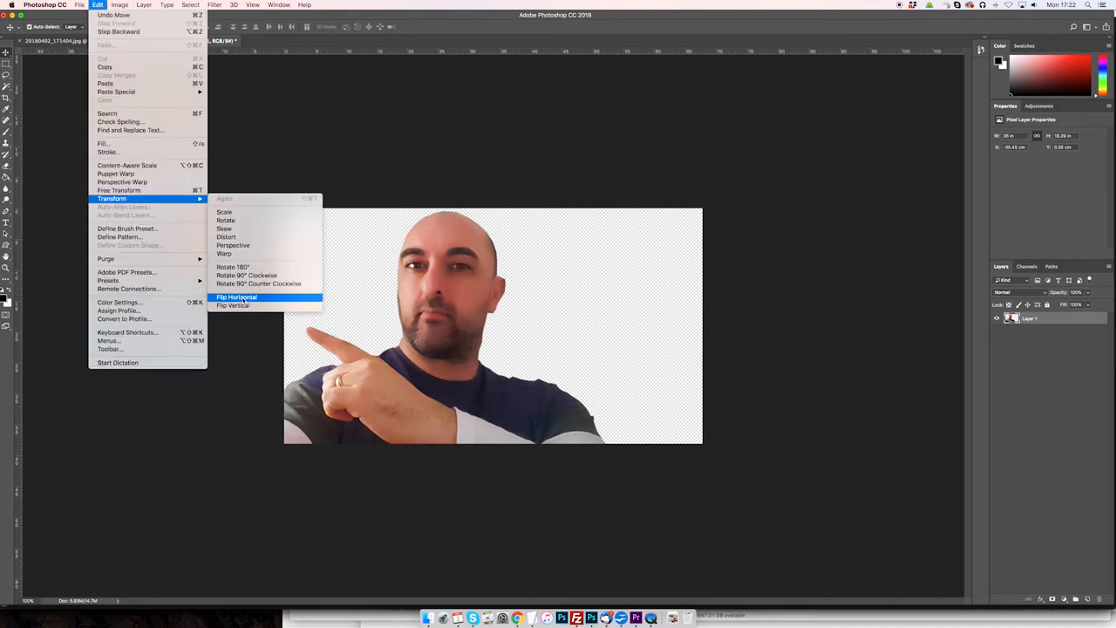
{"action": "left_click", "coordinate": [237, 296]}
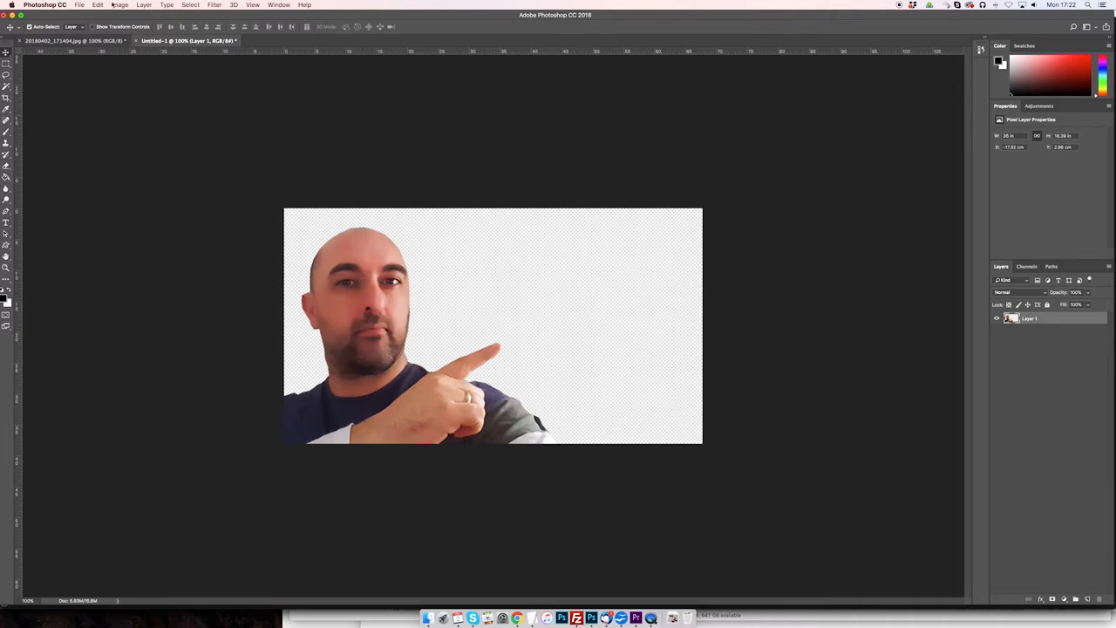
{"action": "left_click", "coordinate": [121, 4]}
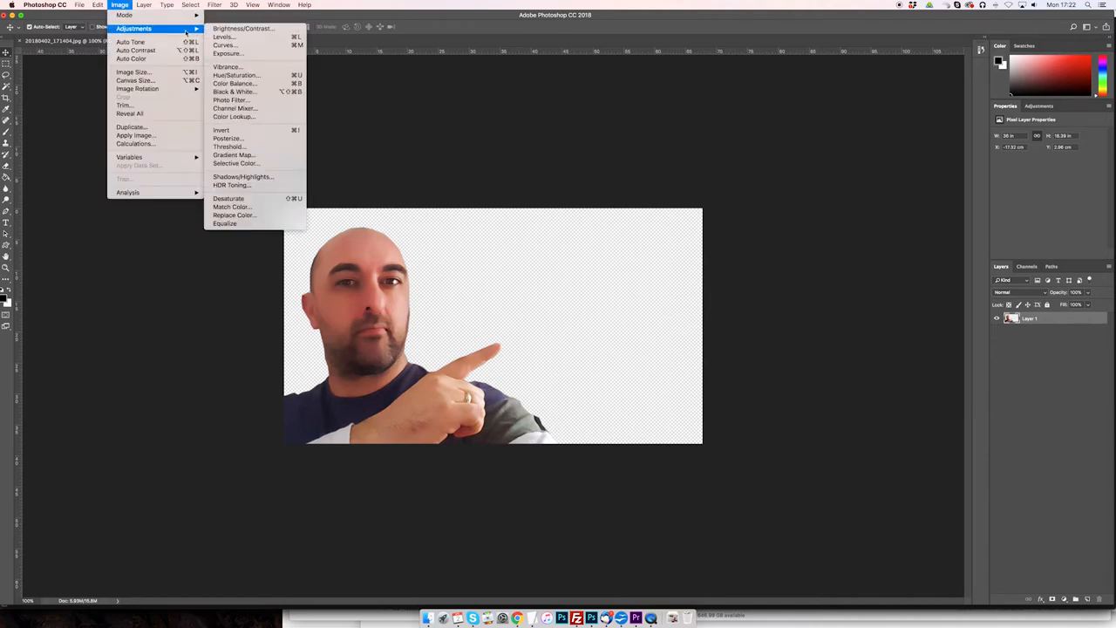
Adjust Levels sliders to deepen shadows and brighten highlights and midtones of the presenter.
{"action": "left_click", "coordinate": [224, 37]}
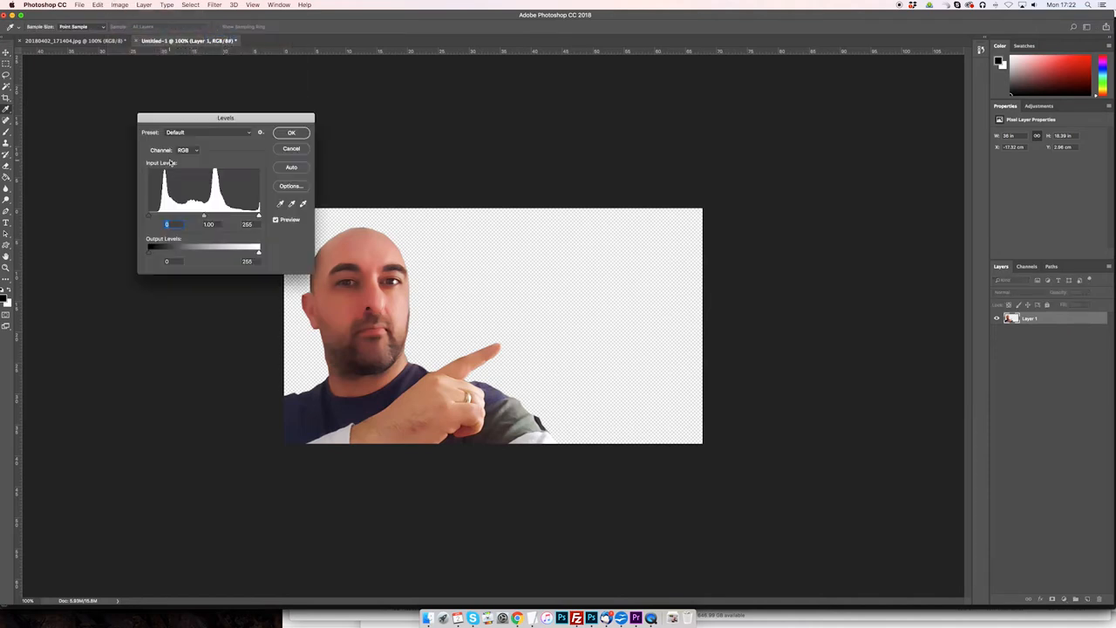
{"action": "left_click_drag", "start_coordinate": [150, 216], "coordinate": [150, 216]}
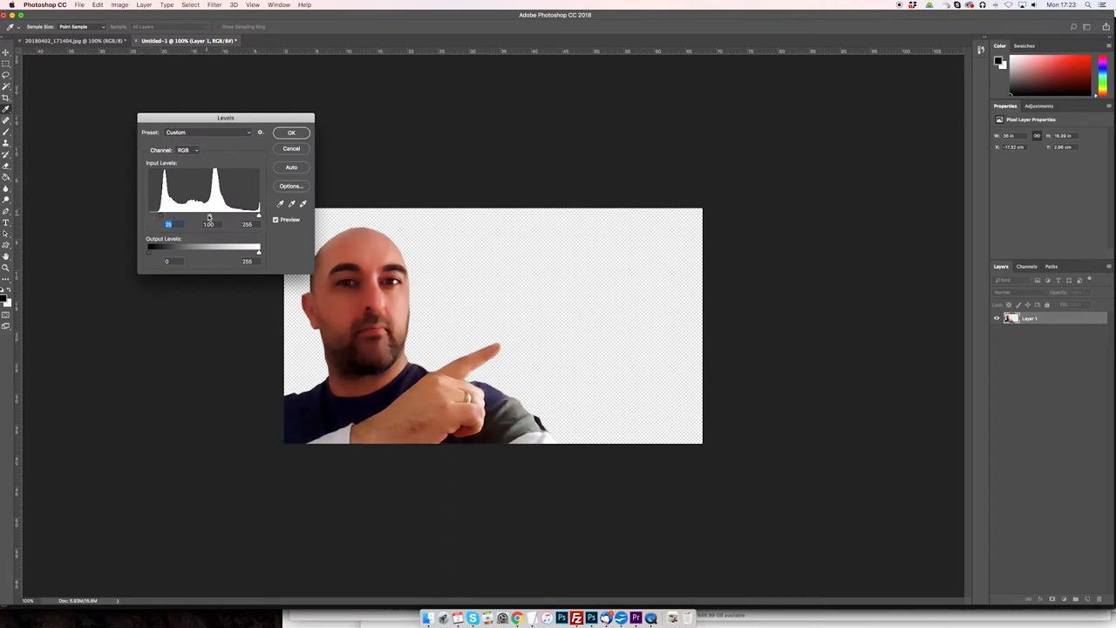
{"action": "left_click_drag", "start_coordinate": [194, 215], "coordinate": [210, 215]}
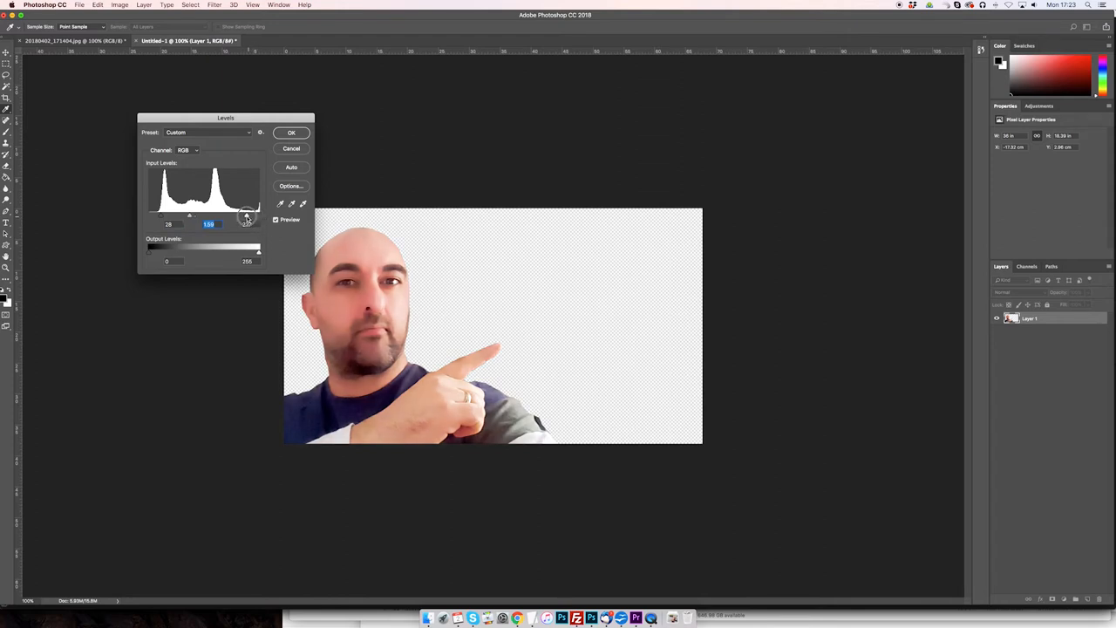
{"action": "left_click_drag", "start_coordinate": [258, 214], "coordinate": [248, 215]}
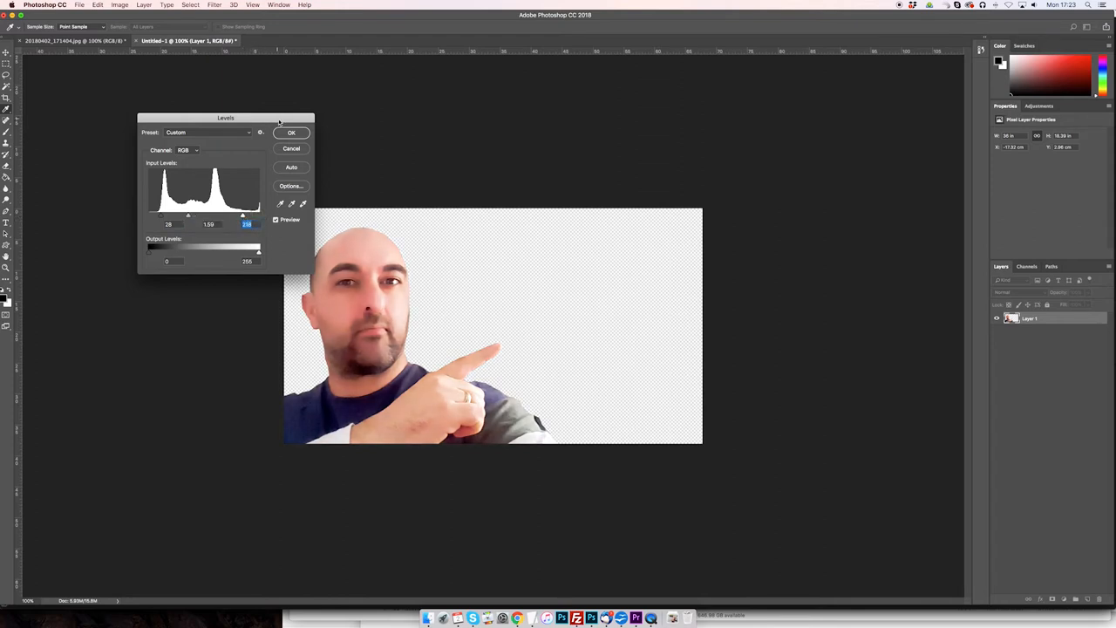
{"action": "left_click_drag", "start_coordinate": [248, 217], "coordinate": [195, 217]}
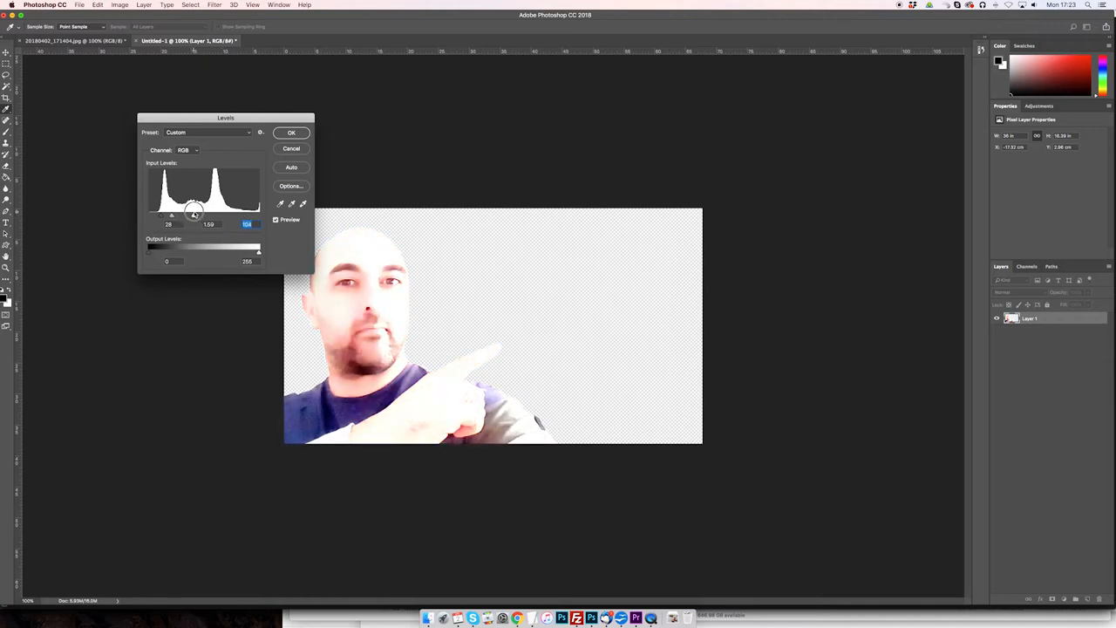
{"action": "left_click_drag", "start_coordinate": [195, 213], "coordinate": [230, 213]}
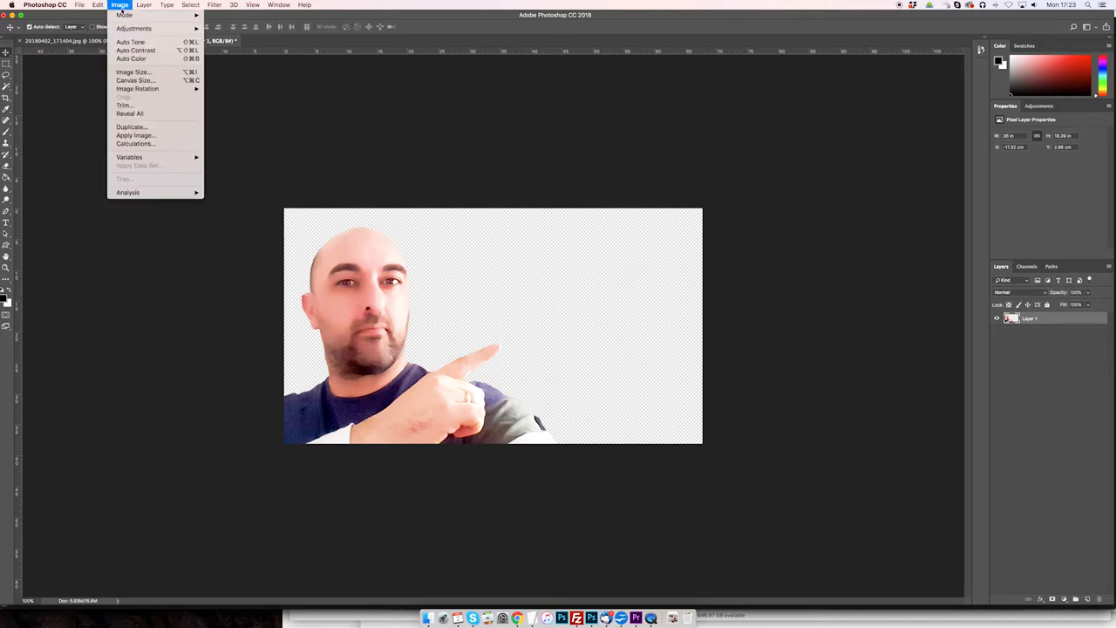
Apply a Vibrance adjustment, raising vibrance and saturation on the presenter, and confirm it.
{"action": "left_click", "coordinate": [126, 14]}
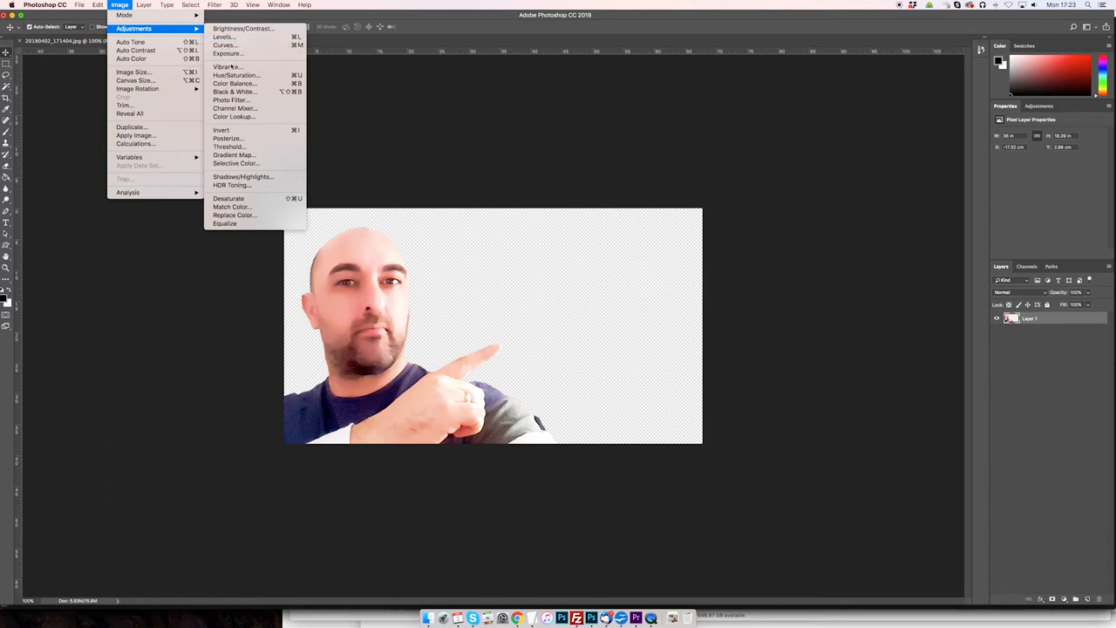
{"action": "left_click", "coordinate": [228, 66]}
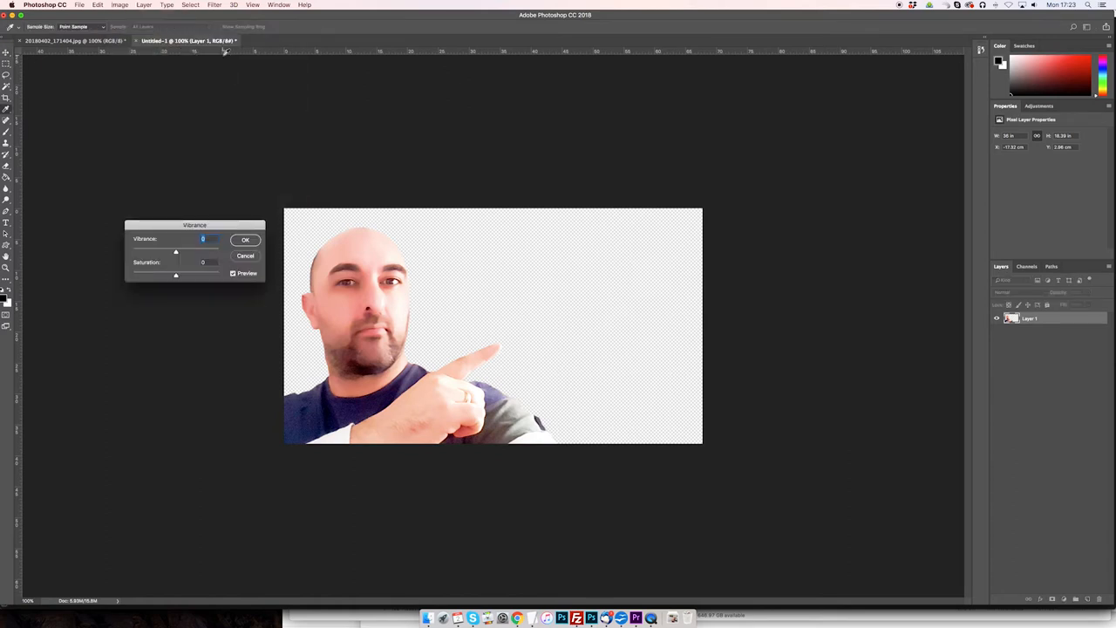
{"action": "left_click_drag", "start_coordinate": [174, 252], "coordinate": [178, 251]}
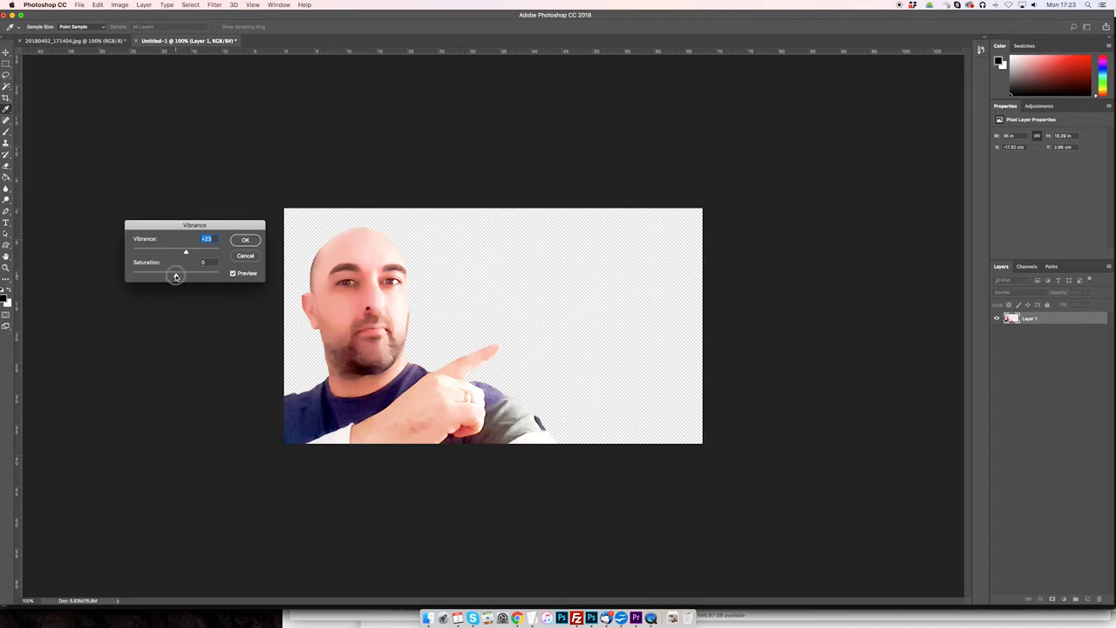
{"action": "left_click_drag", "start_coordinate": [183, 261], "coordinate": [192, 276]}
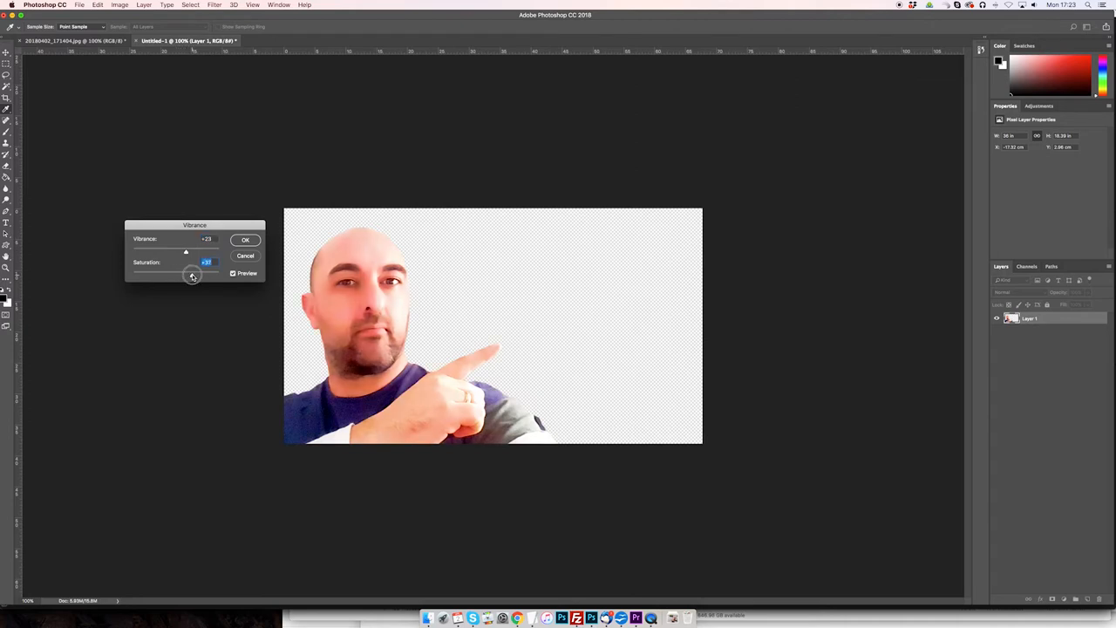
{"action": "left_click_drag", "start_coordinate": [192, 275], "coordinate": [195, 275]}
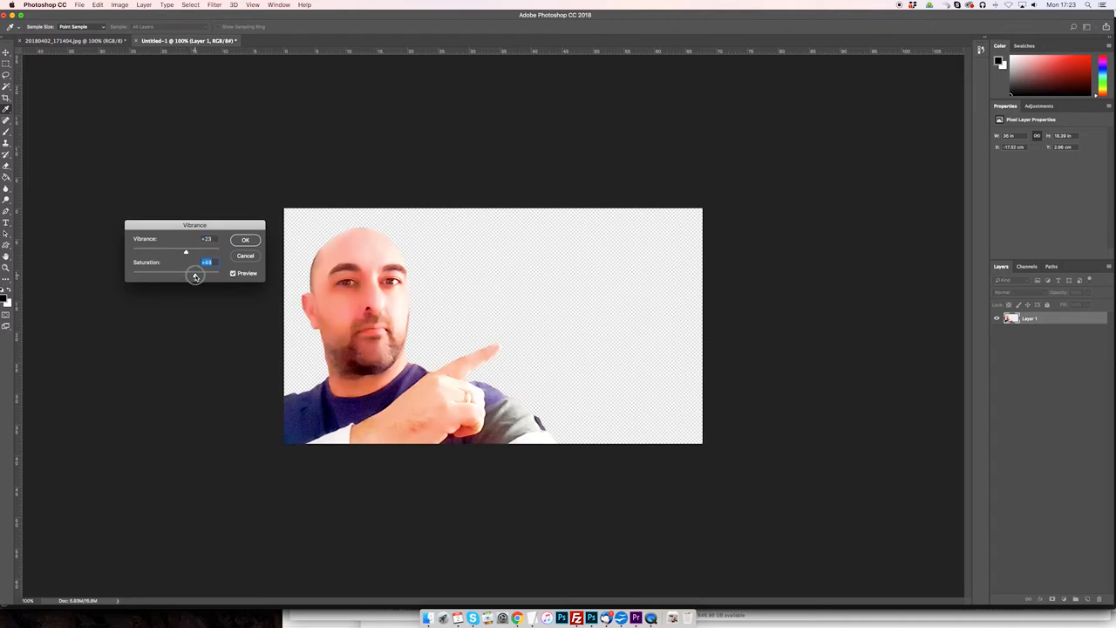
{"action": "left_click_drag", "start_coordinate": [195, 272], "coordinate": [220, 272]}
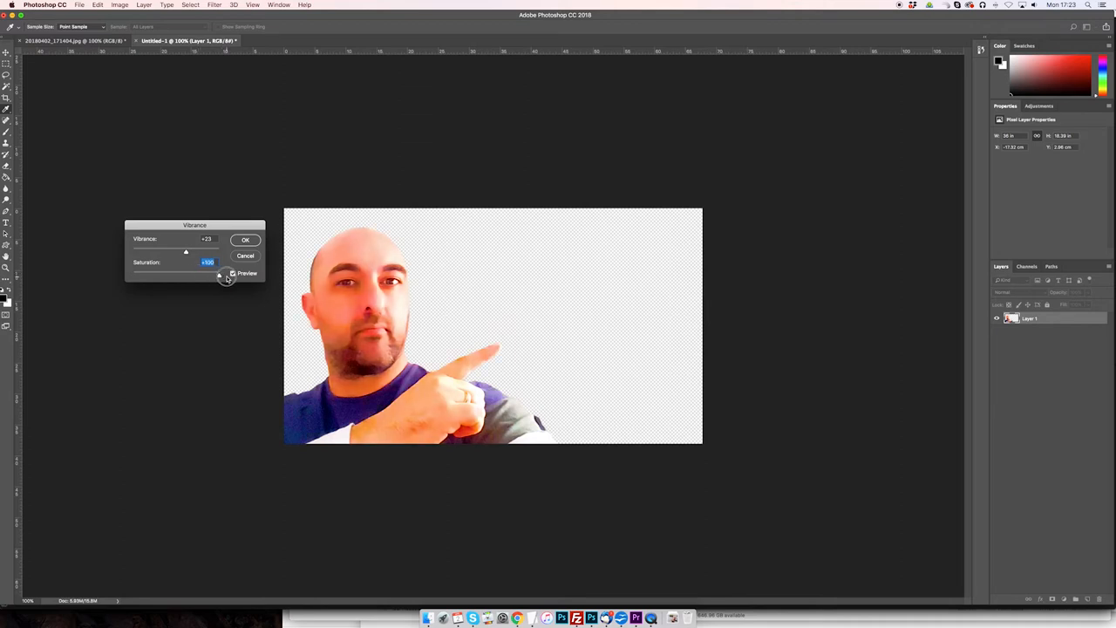
{"action": "left_click_drag", "start_coordinate": [220, 273], "coordinate": [199, 276]}
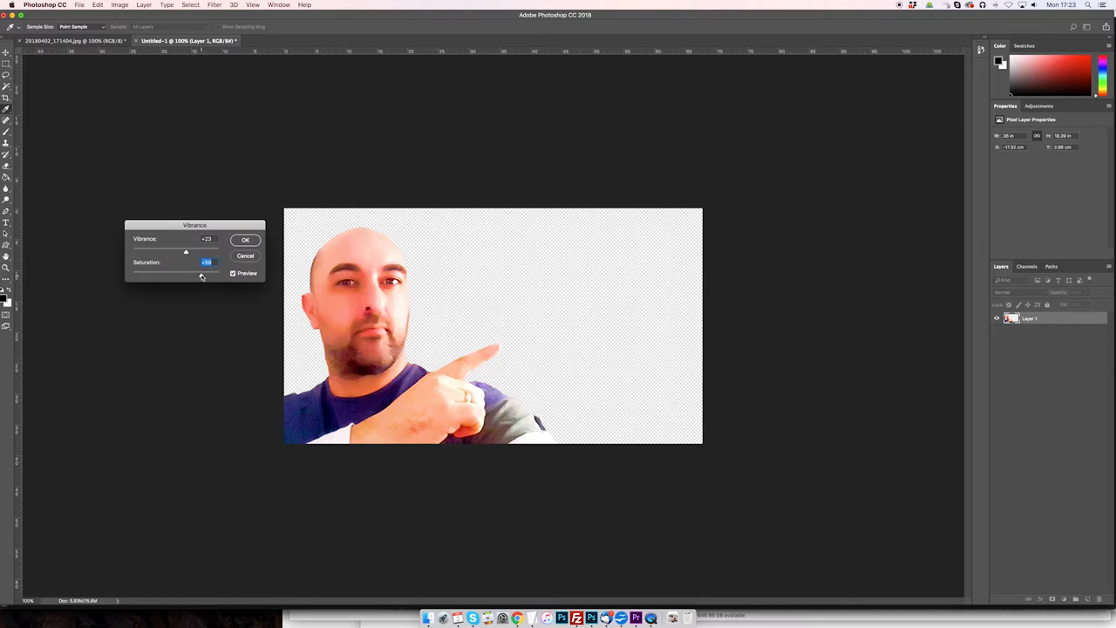
{"action": "left_click", "coordinate": [244, 239]}
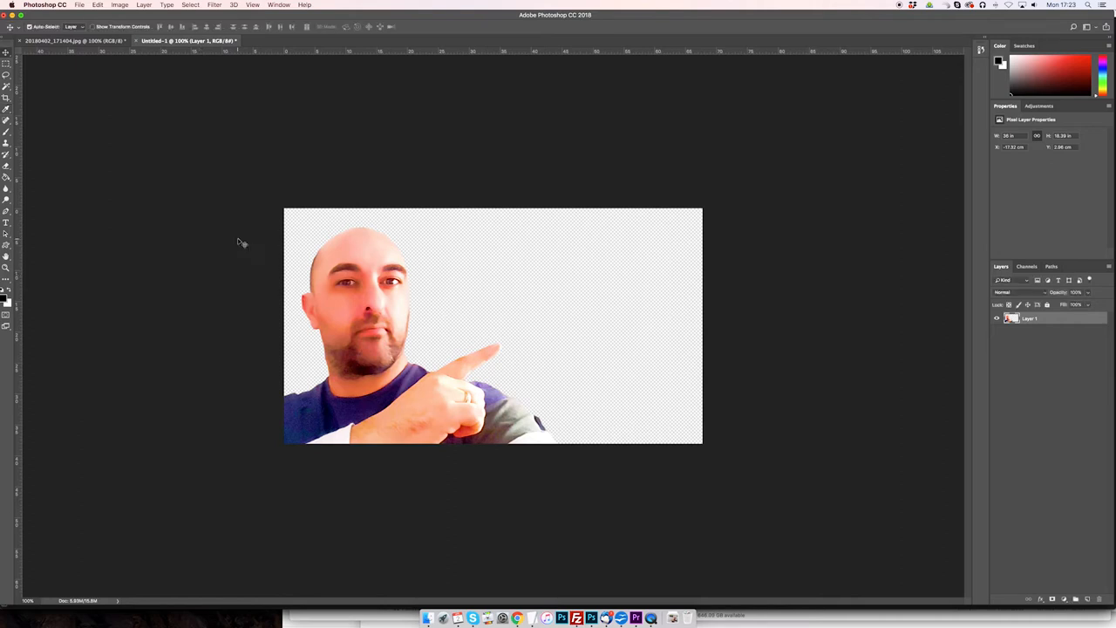
{"action": "mouse_move", "coordinate": [810, 461]}
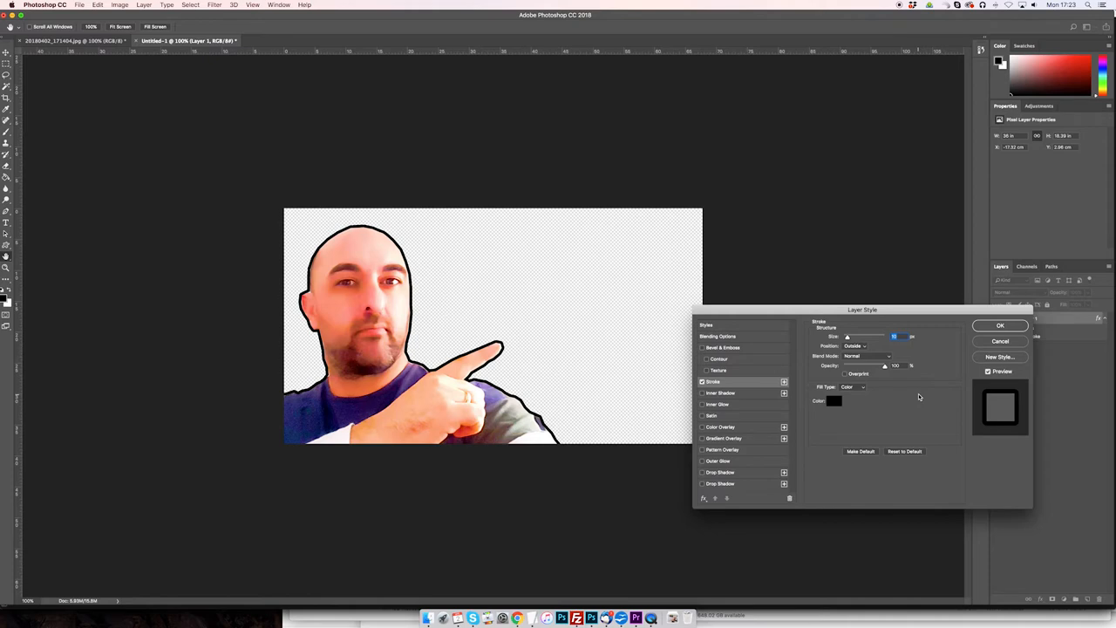
{"action": "mouse_move", "coordinate": [831, 404]}
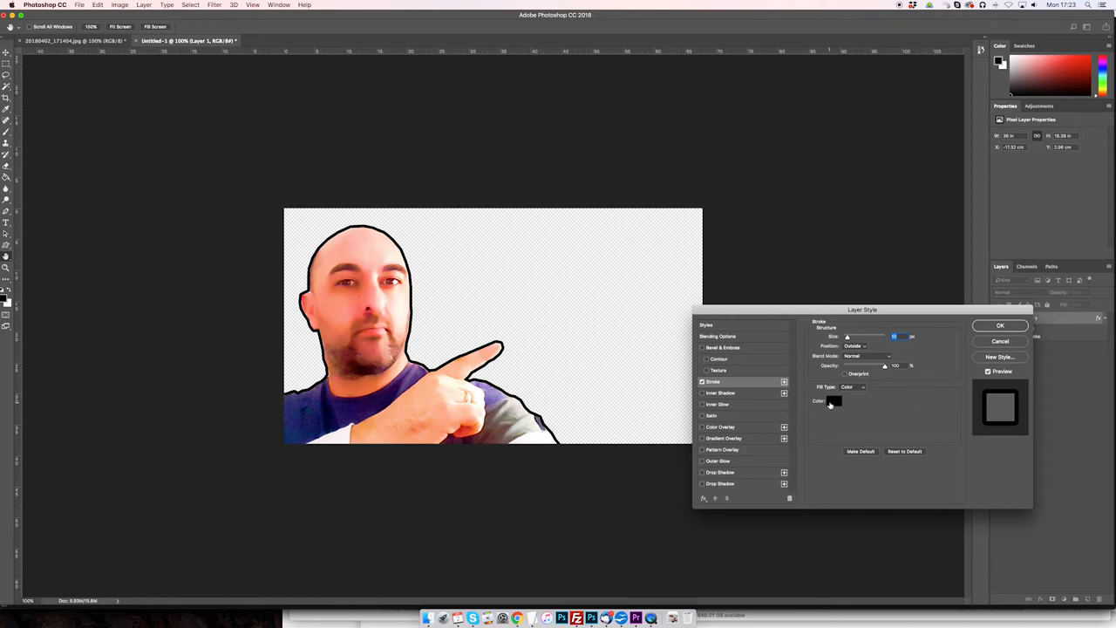
Set the layer's Stroke effect colour to white and apply the thick outline around the presenter.
{"action": "left_click", "coordinate": [834, 399]}
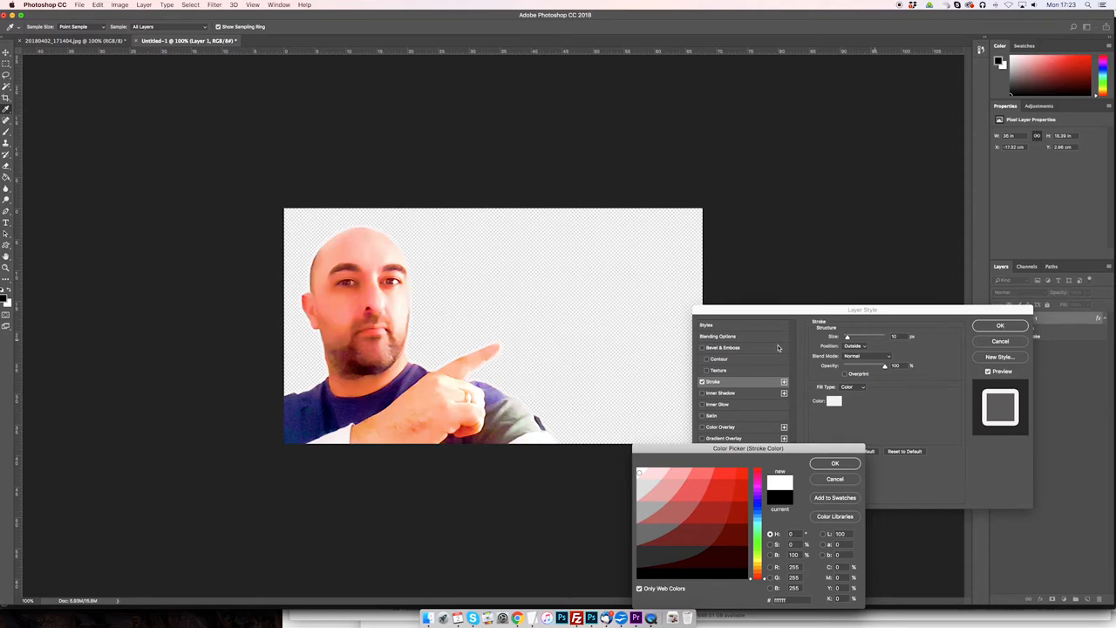
{"action": "mouse_move", "coordinate": [820, 318]}
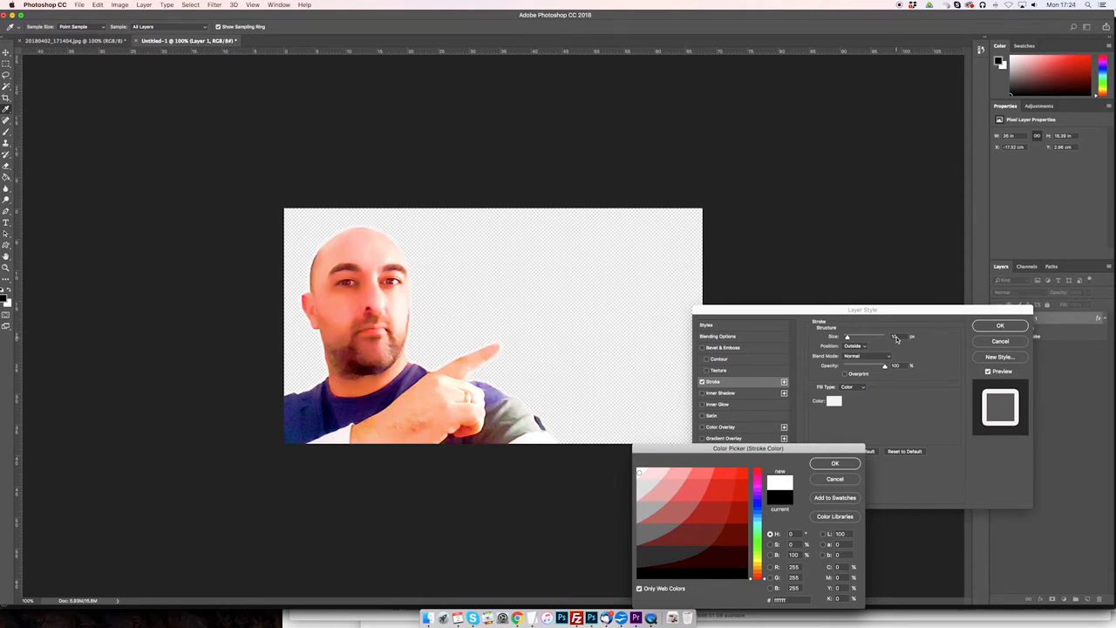
{"action": "left_click", "coordinate": [834, 464]}
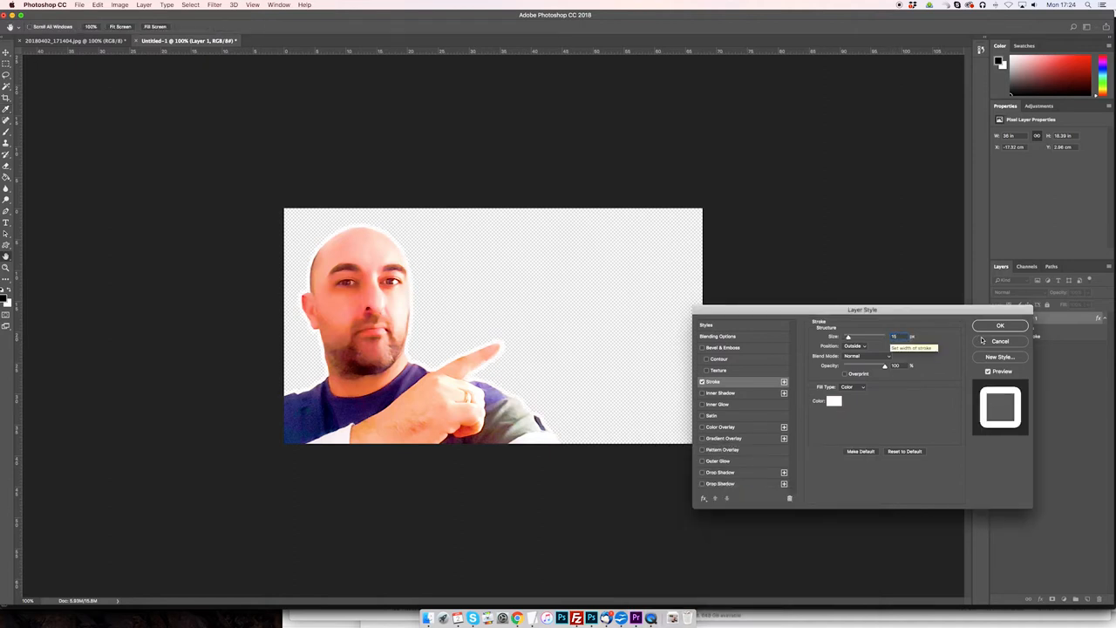
{"action": "left_click", "coordinate": [1001, 326]}
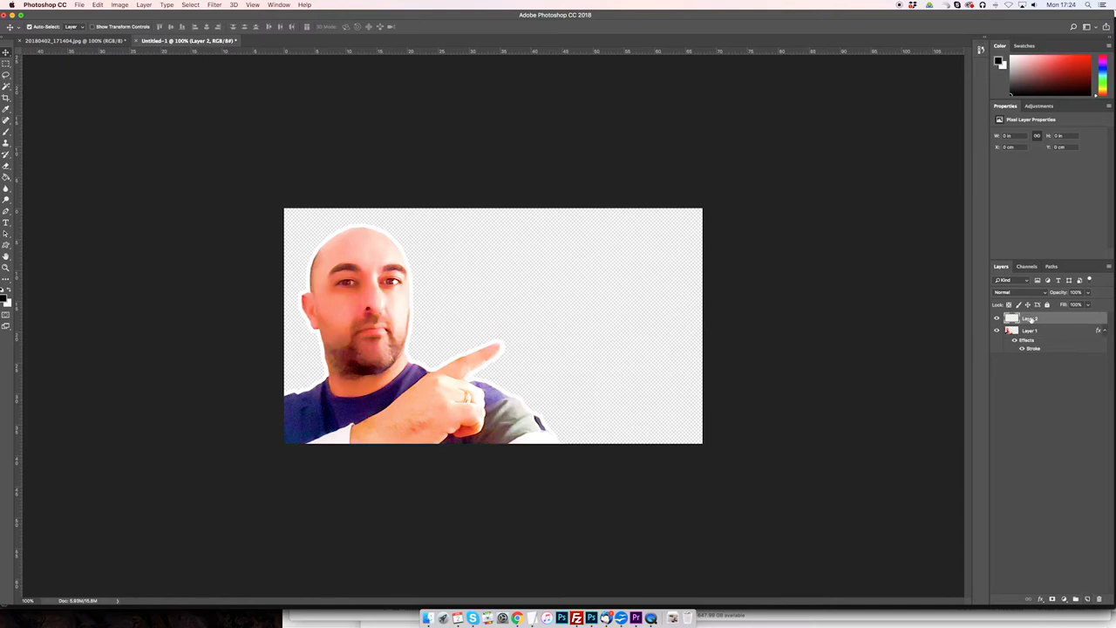
Pick a light bright turquoise as the foreground colour for the background fill.
{"action": "left_click", "coordinate": [1044, 347]}
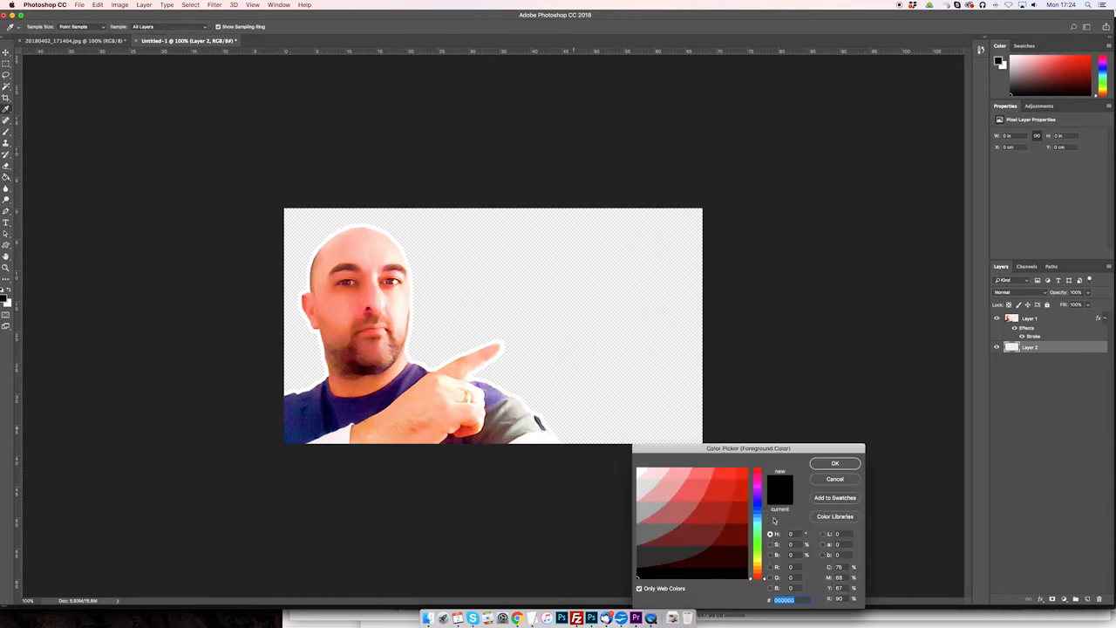
{"action": "left_click", "coordinate": [757, 523]}
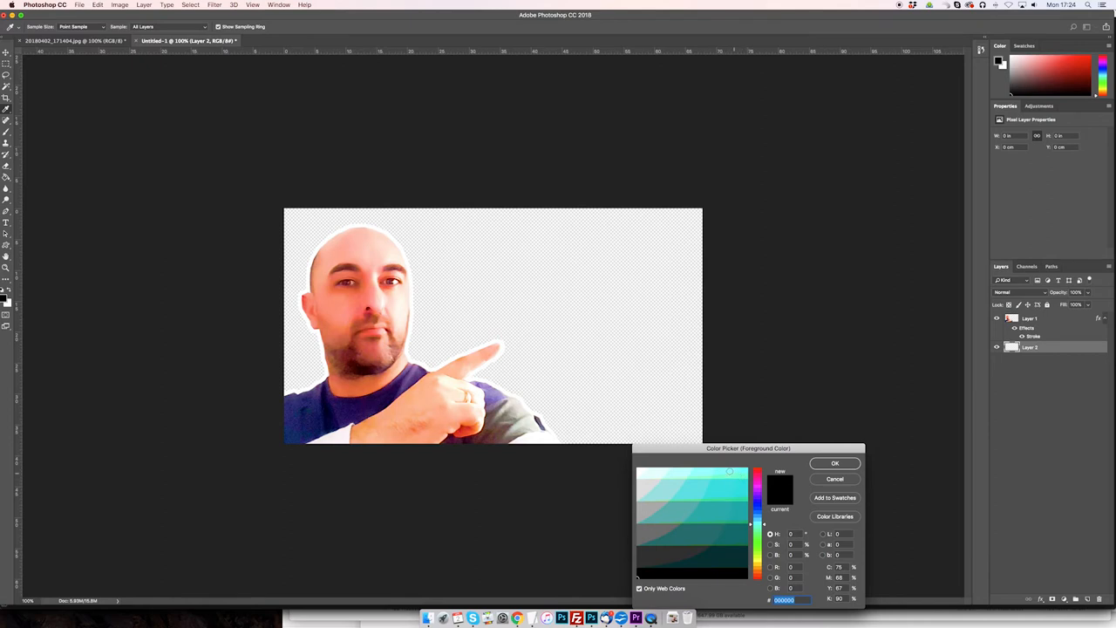
{"action": "left_click", "coordinate": [729, 473]}
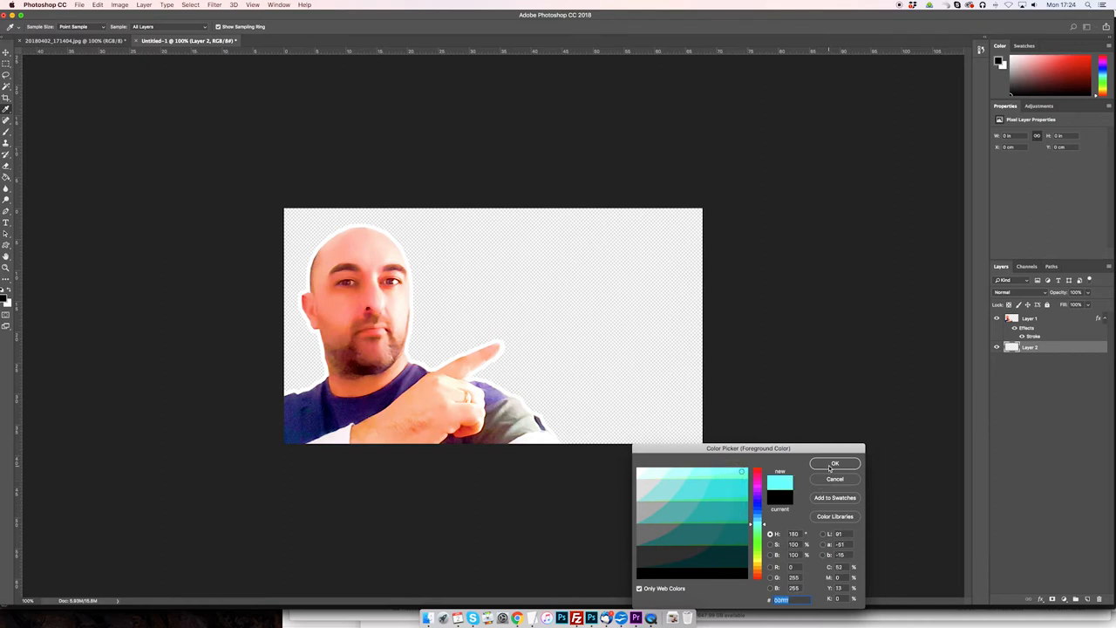
{"action": "left_click", "coordinate": [834, 464]}
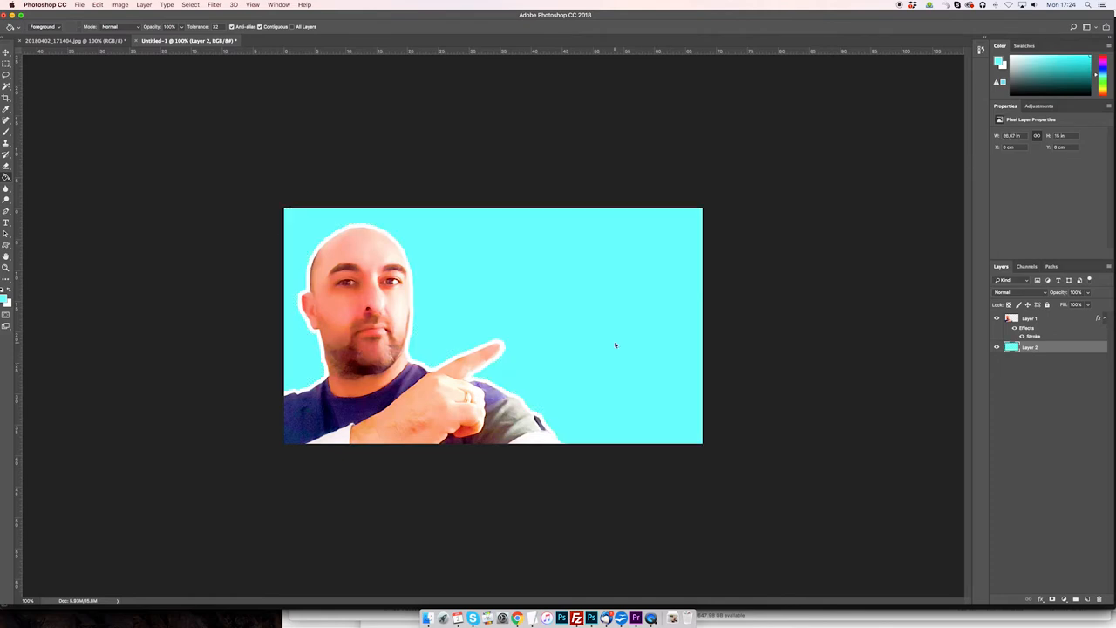
{"action": "mouse_move", "coordinate": [618, 349]}
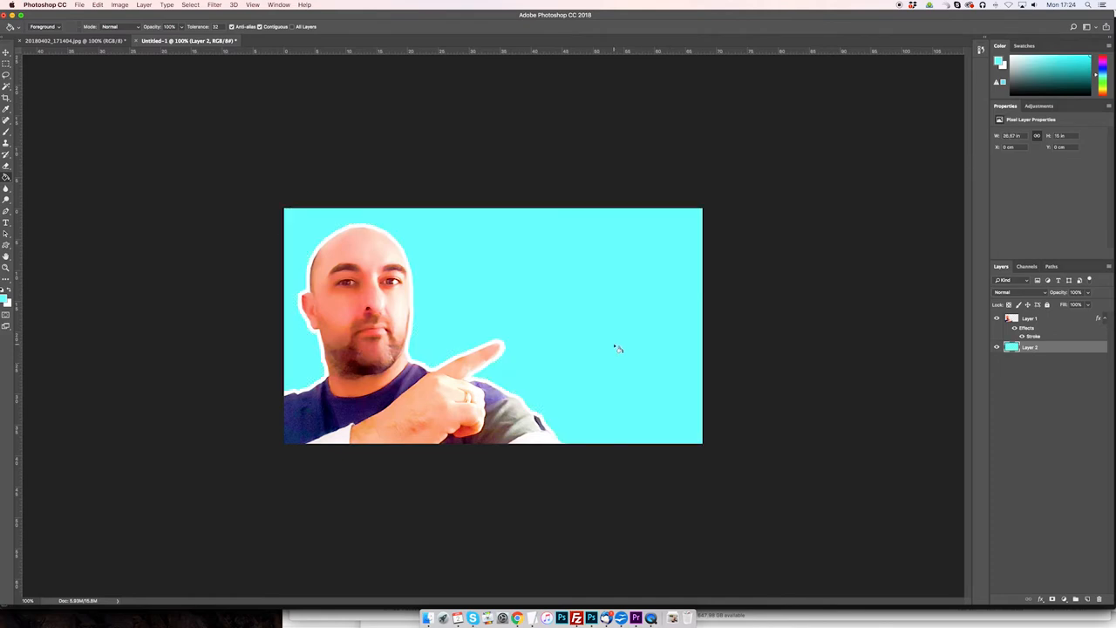
{"action": "mouse_move", "coordinate": [103, 201]}
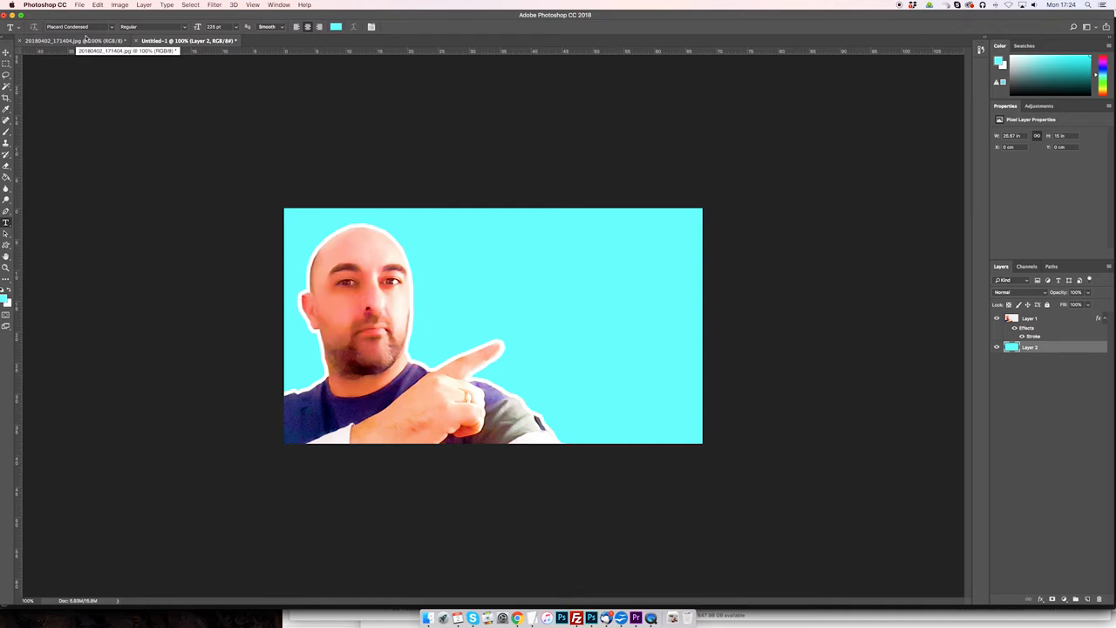
Choose a title font and black colour, then type 'How to create thumbnail for YouTube in Photoshop'.
{"action": "left_click", "coordinate": [78, 28]}
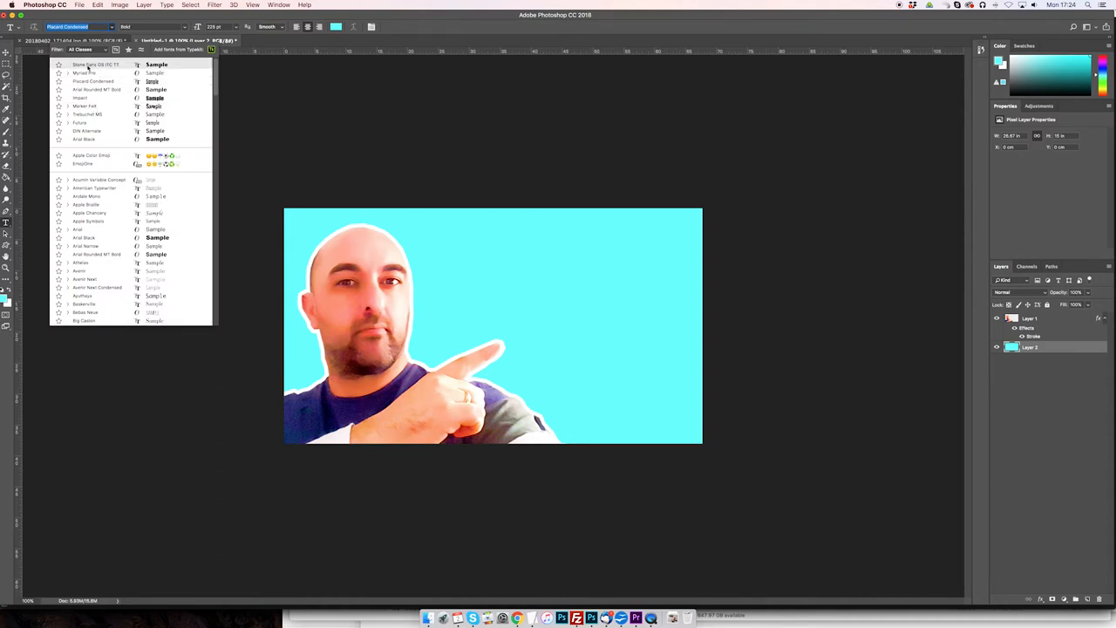
{"action": "left_click", "coordinate": [96, 64]}
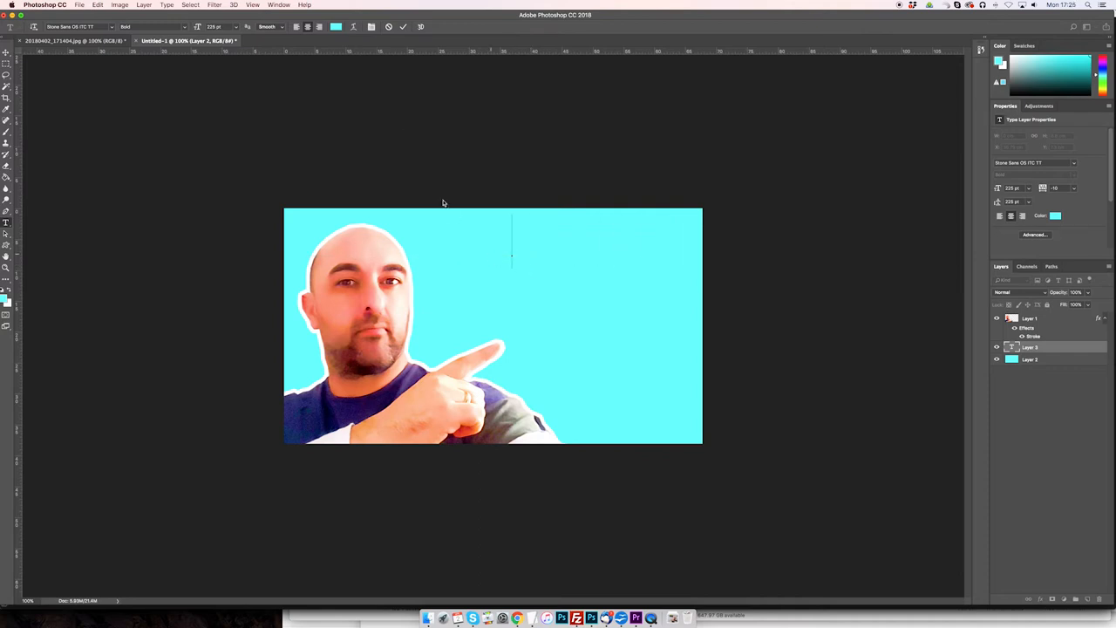
{"action": "left_click", "coordinate": [1057, 216]}
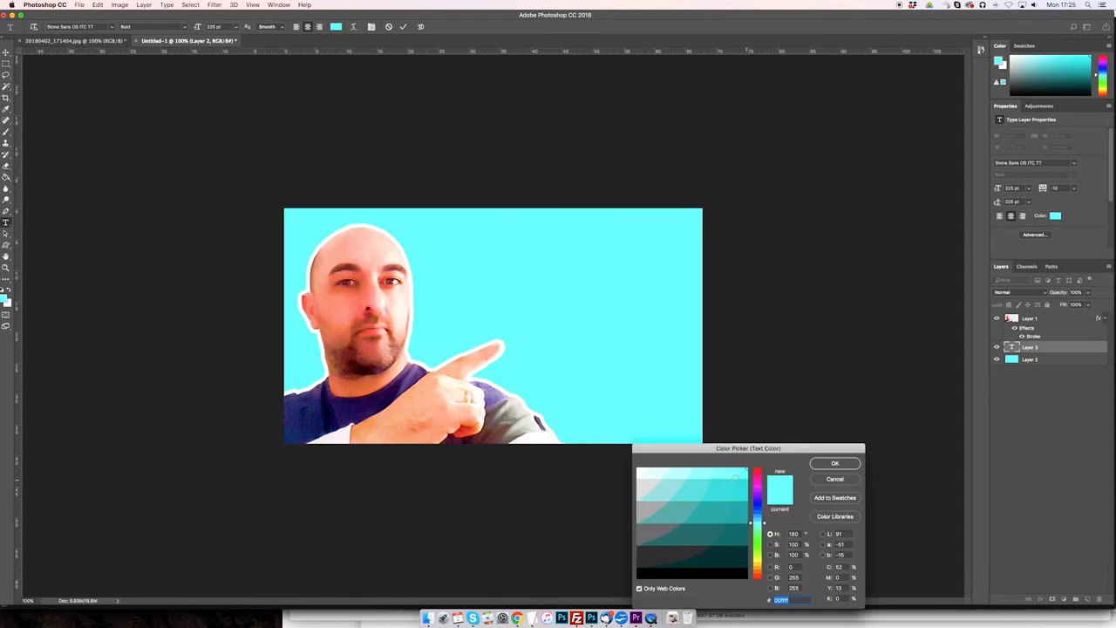
{"action": "left_click", "coordinate": [833, 464]}
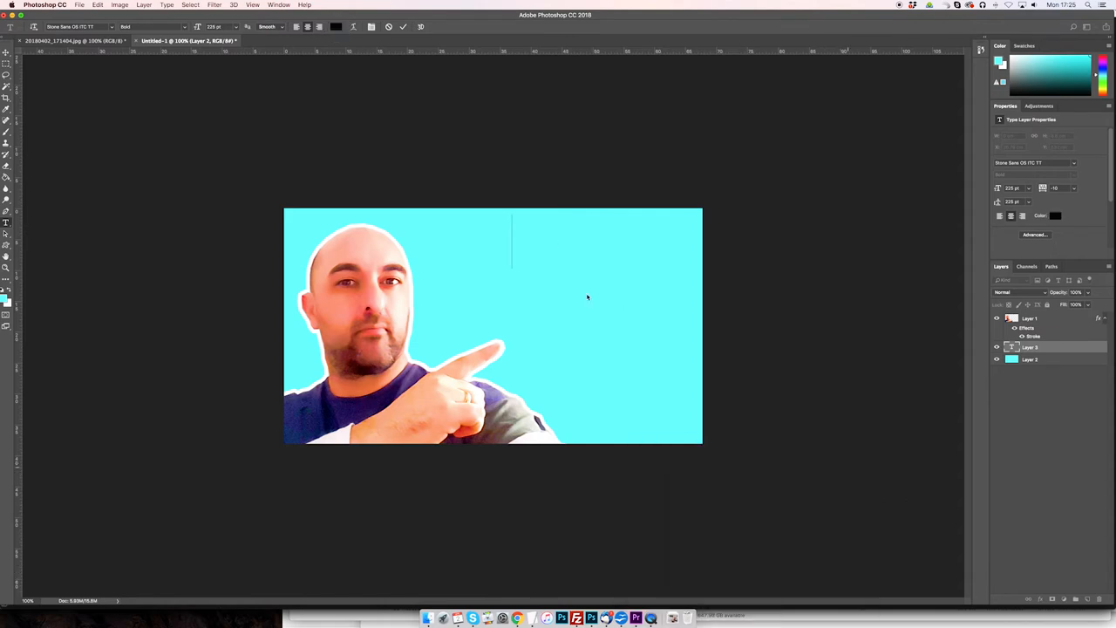
{"action": "type", "text": "HOW"}
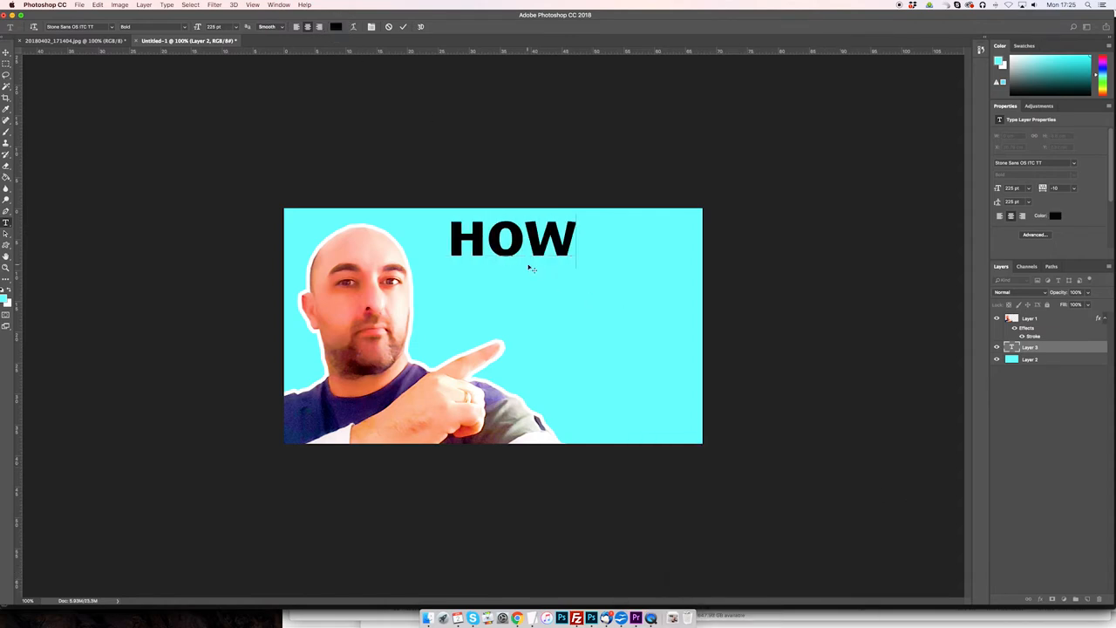
{"action": "type", "text": "TO CREATE"}
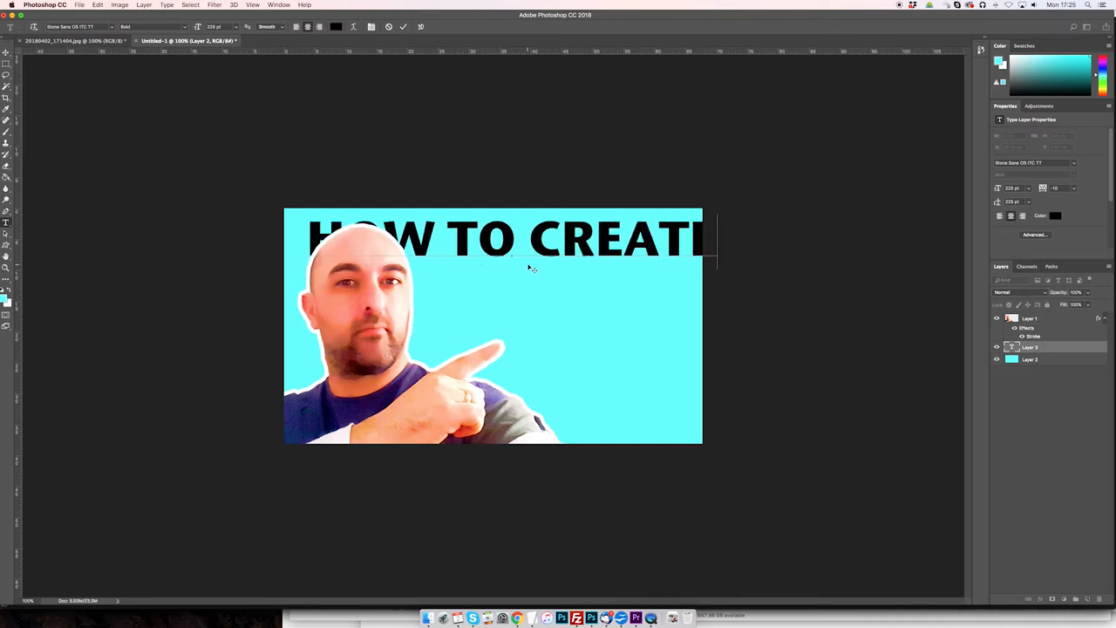
{"action": "type", "text": "HUMBNAIL FOR YOUTUBE IN PHOTOSHOP"}
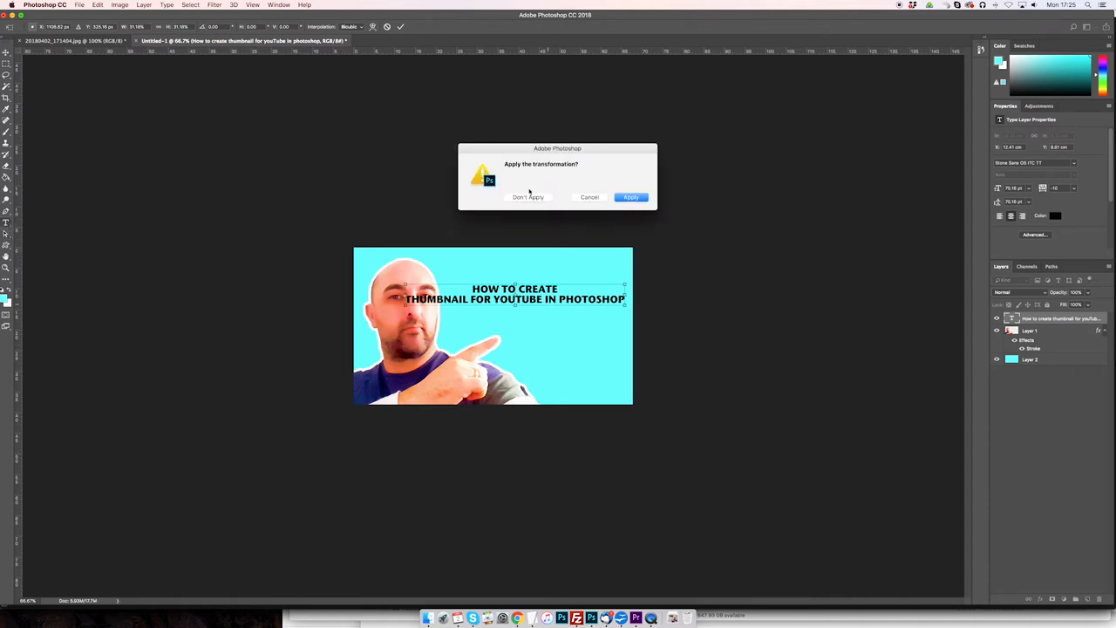
Commit the title, move it to the right of the presenter and reword it to 'thumbnails'.
{"action": "left_click", "coordinate": [631, 196]}
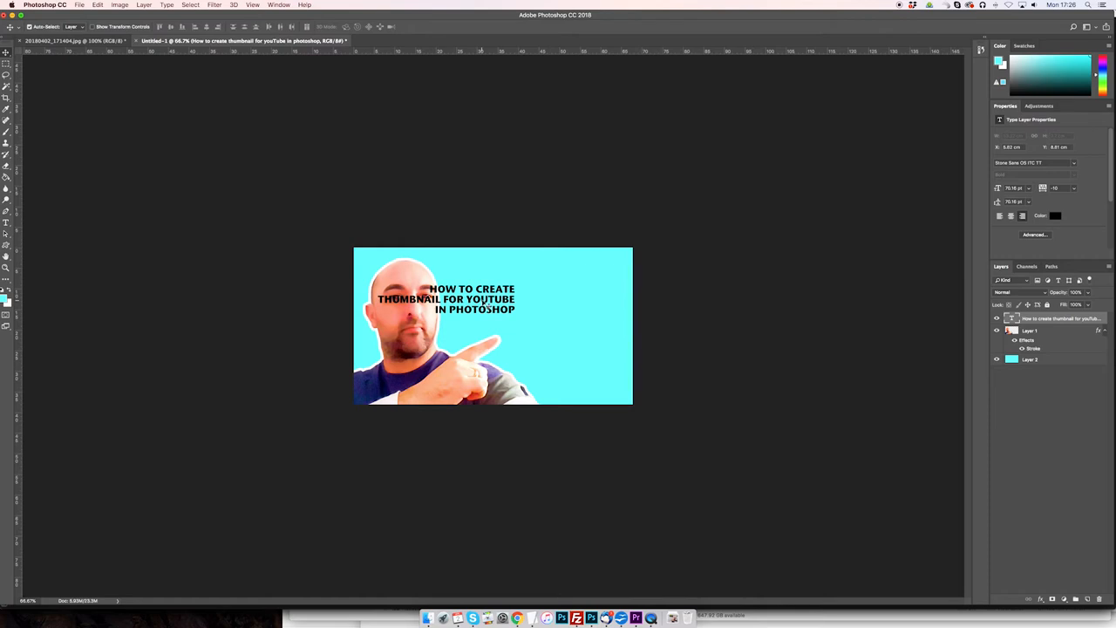
{"action": "left_click_drag", "start_coordinate": [444, 298], "coordinate": [555, 293]}
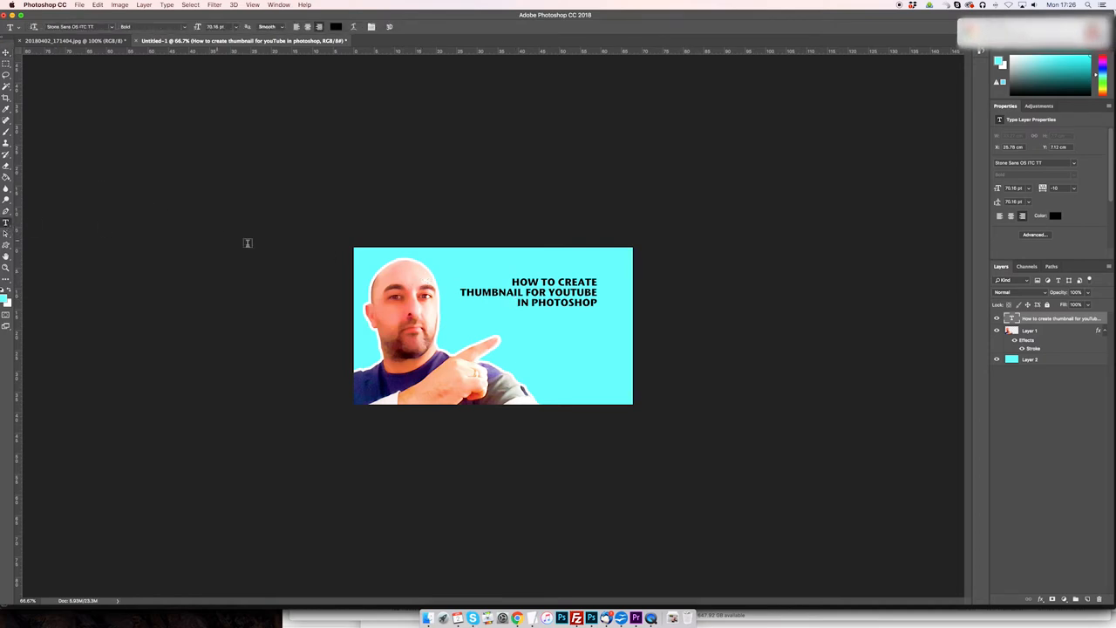
{"action": "left_click", "coordinate": [524, 303]}
{"action": "type", "text": "S"}
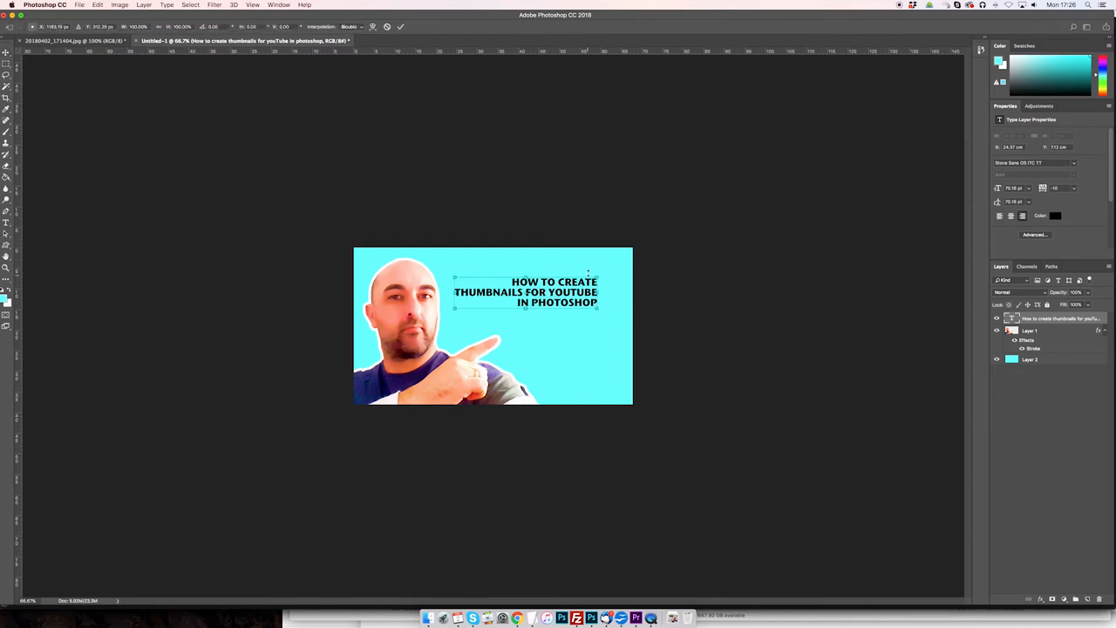
Enlarge the three-line title over the right side and rotate it to tilt upward.
{"action": "left_click_drag", "start_coordinate": [589, 277], "coordinate": [635, 254]}
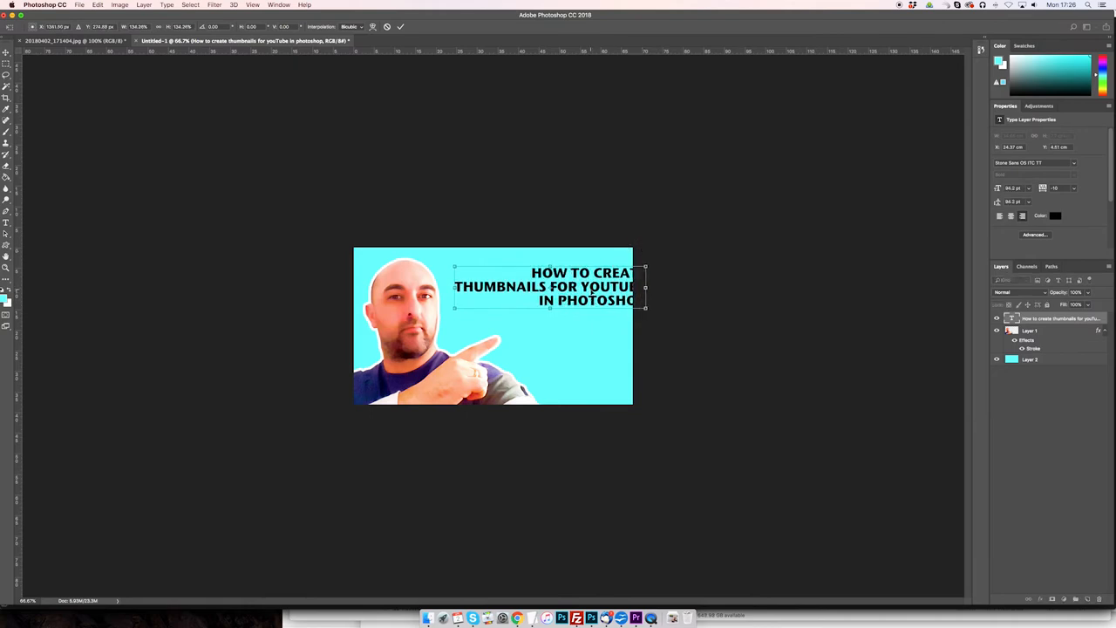
{"action": "left_click_drag", "start_coordinate": [549, 286], "coordinate": [520, 286]}
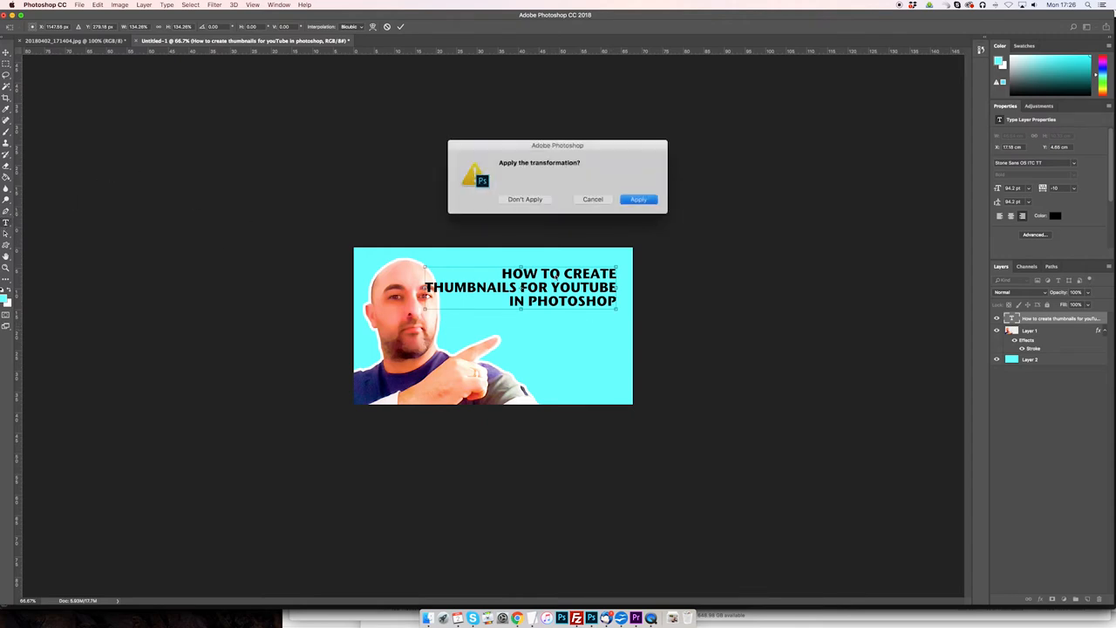
{"action": "left_click", "coordinate": [639, 199]}
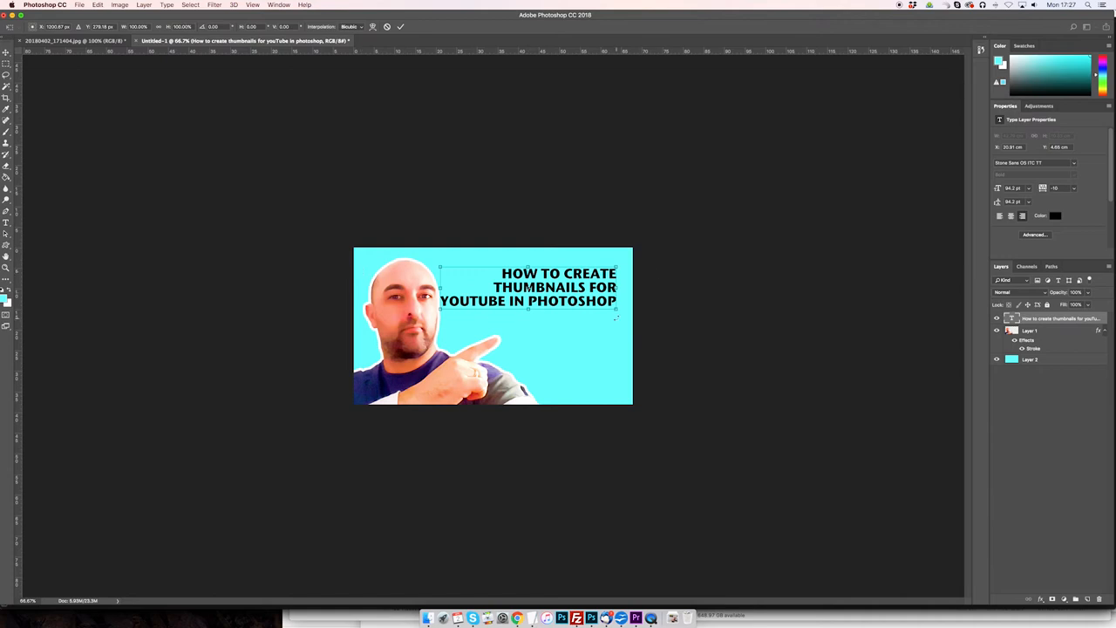
{"action": "left_click_drag", "start_coordinate": [617, 306], "coordinate": [649, 317]}
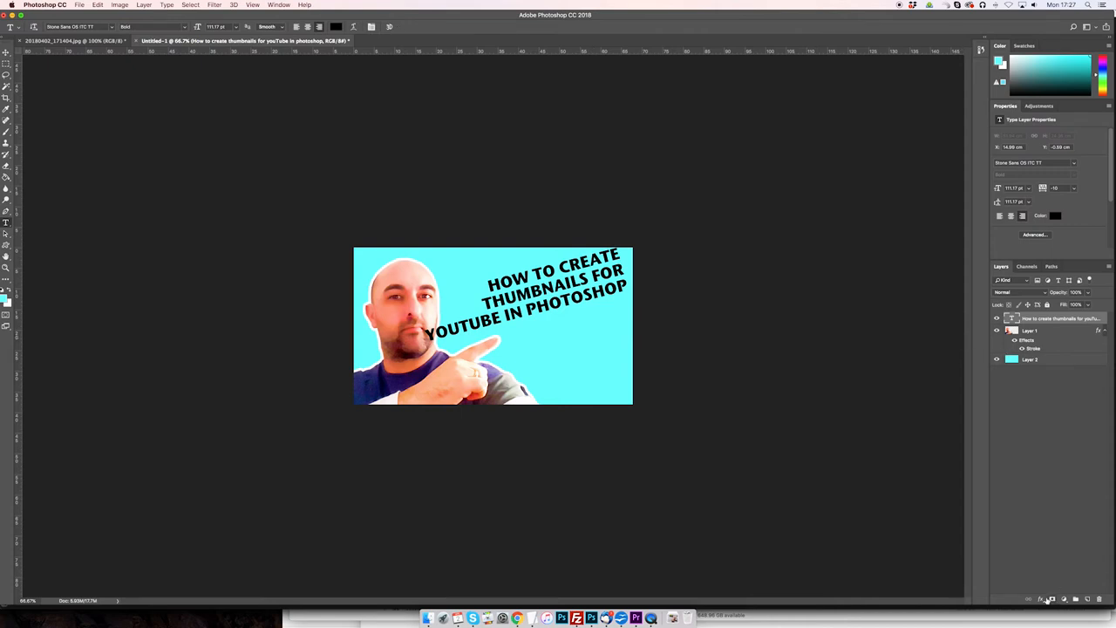
Add a white Stroke layer style to the headline layer.
{"action": "left_click", "coordinate": [1045, 600]}
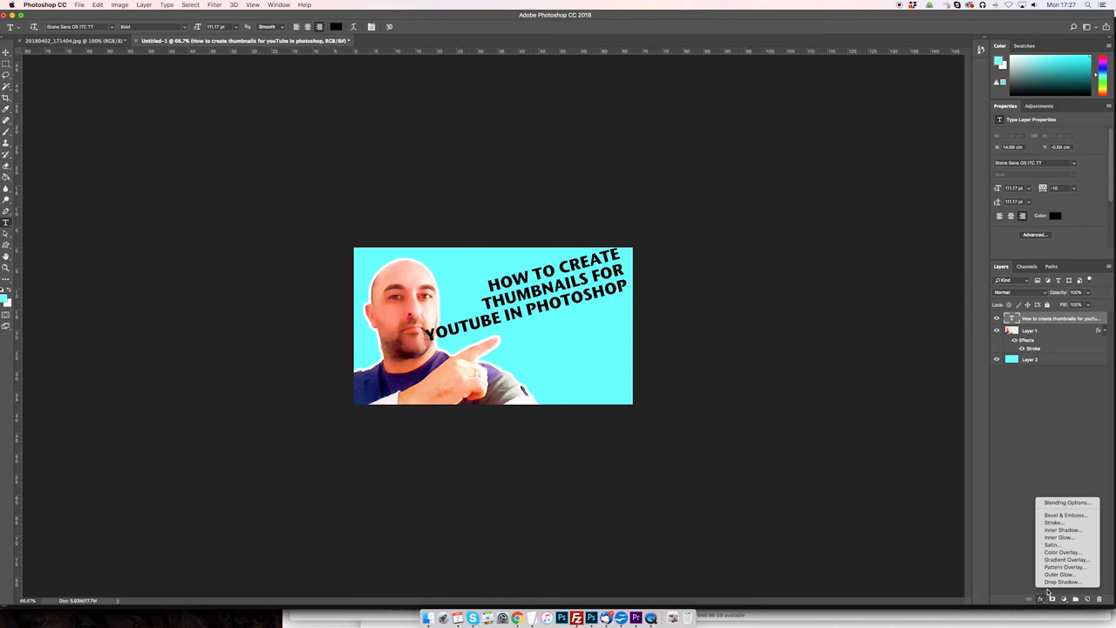
{"action": "left_click", "coordinate": [1053, 523]}
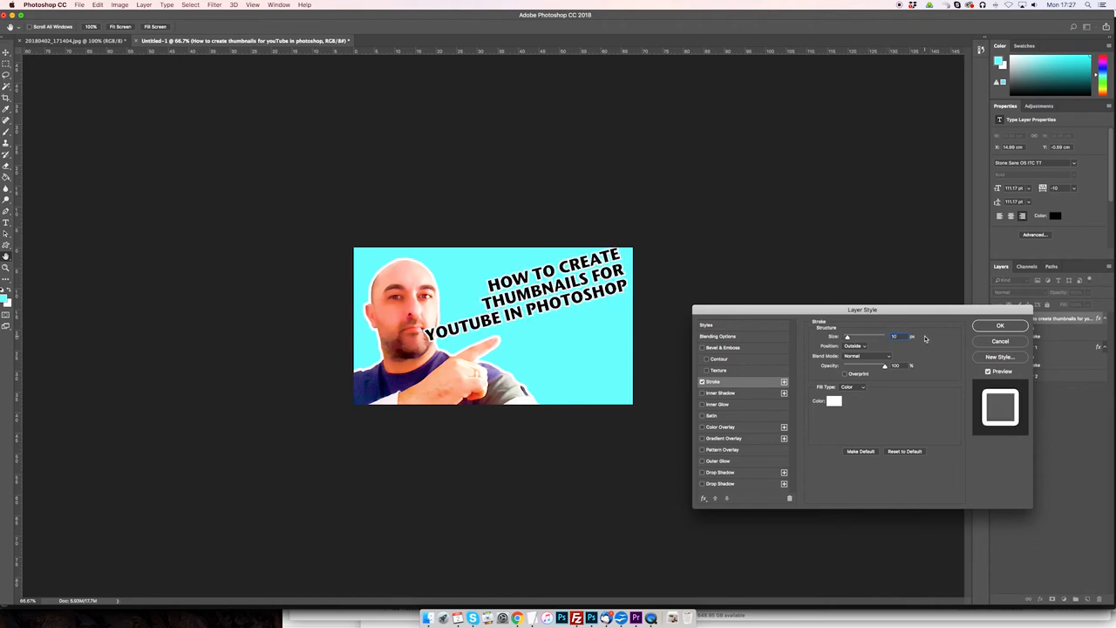
{"action": "left_click", "coordinate": [1001, 324]}
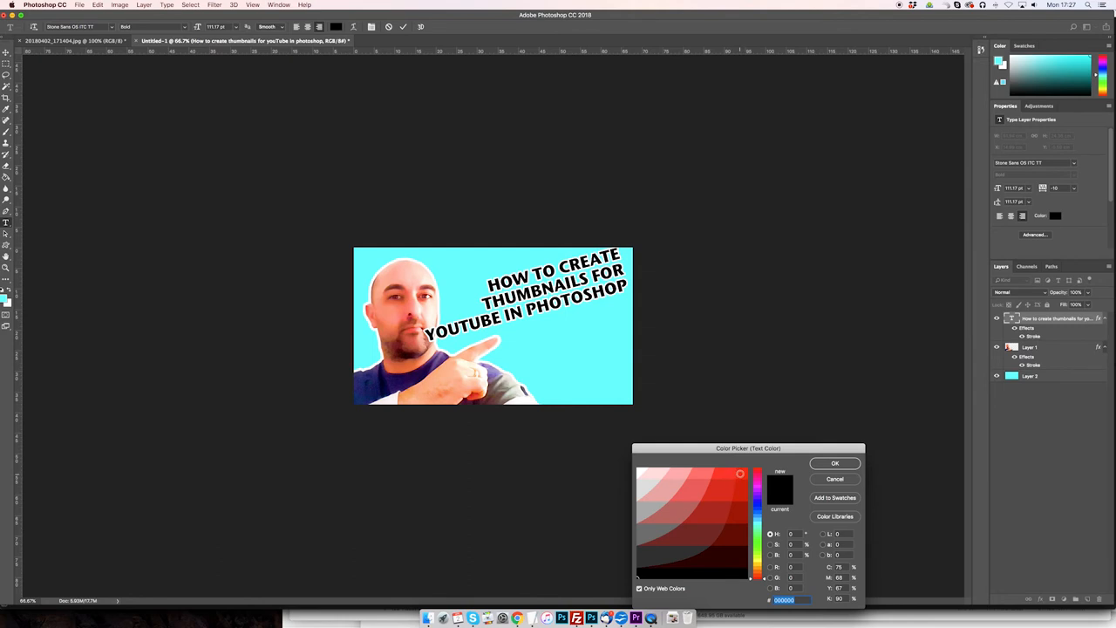
Colour the word THUMBNAILS red and the word PHOTOSHOP magenta.
{"action": "left_click", "coordinate": [833, 464]}
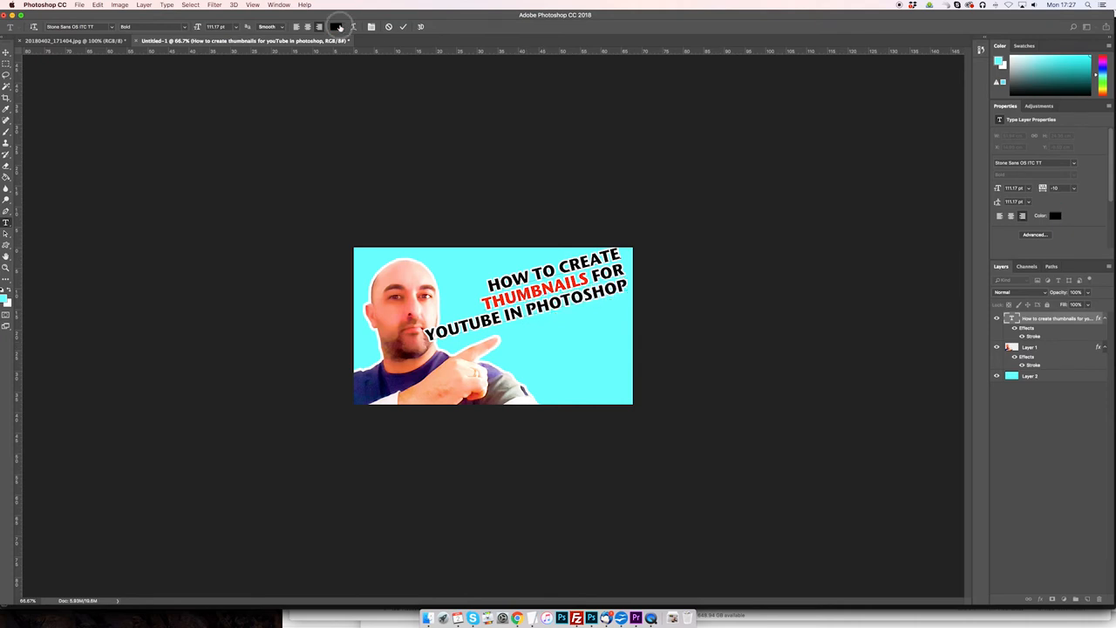
{"action": "left_click", "coordinate": [335, 27]}
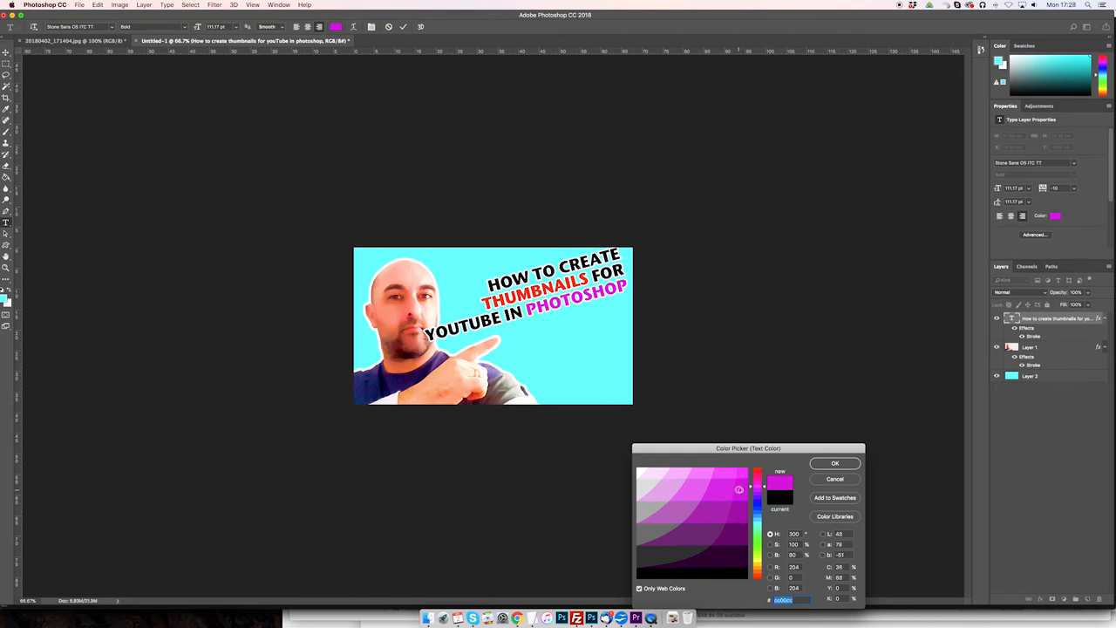
{"action": "left_click", "coordinate": [743, 508]}
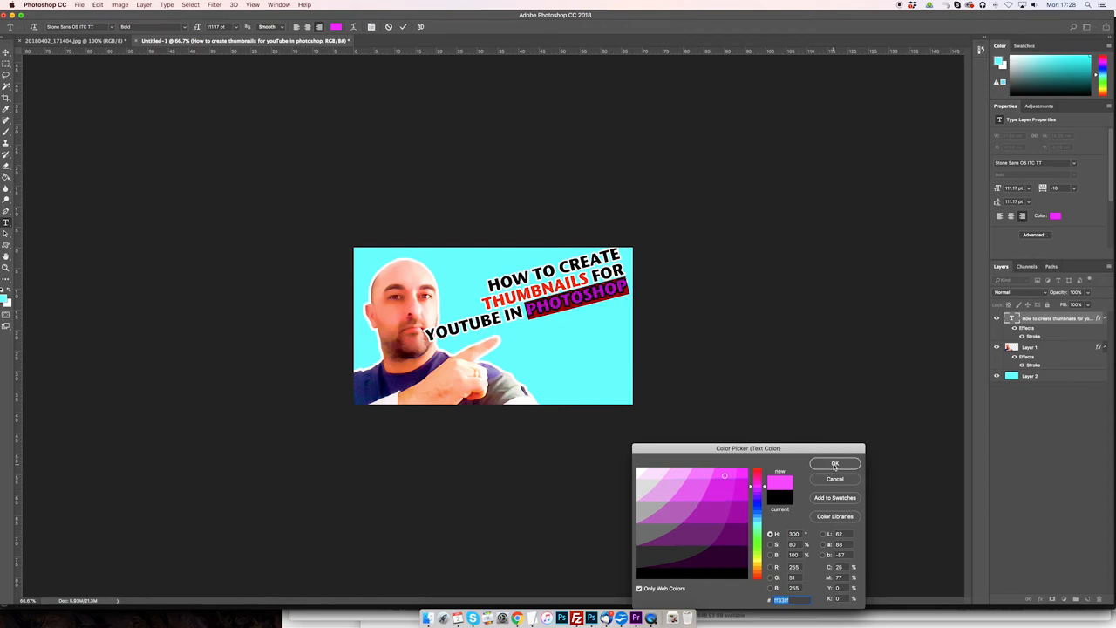
{"action": "left_click", "coordinate": [834, 464]}
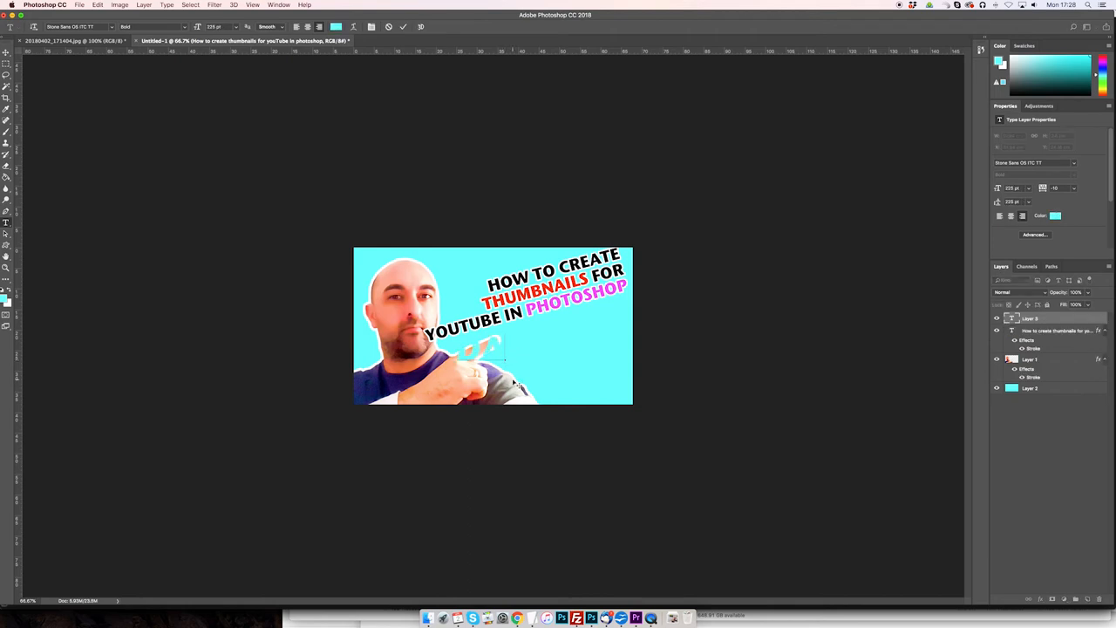
Type a yellow 'DAY 16' caption in the lower right of the thumbnail.
{"action": "type", "text": "DA"}
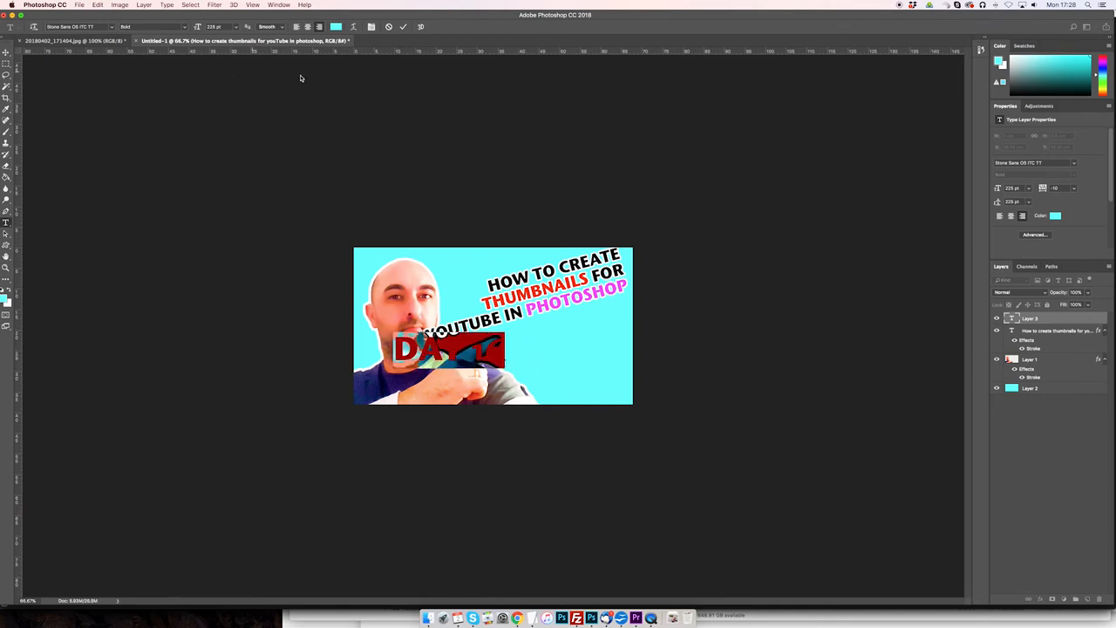
{"action": "mouse_move", "coordinate": [88, 98]}
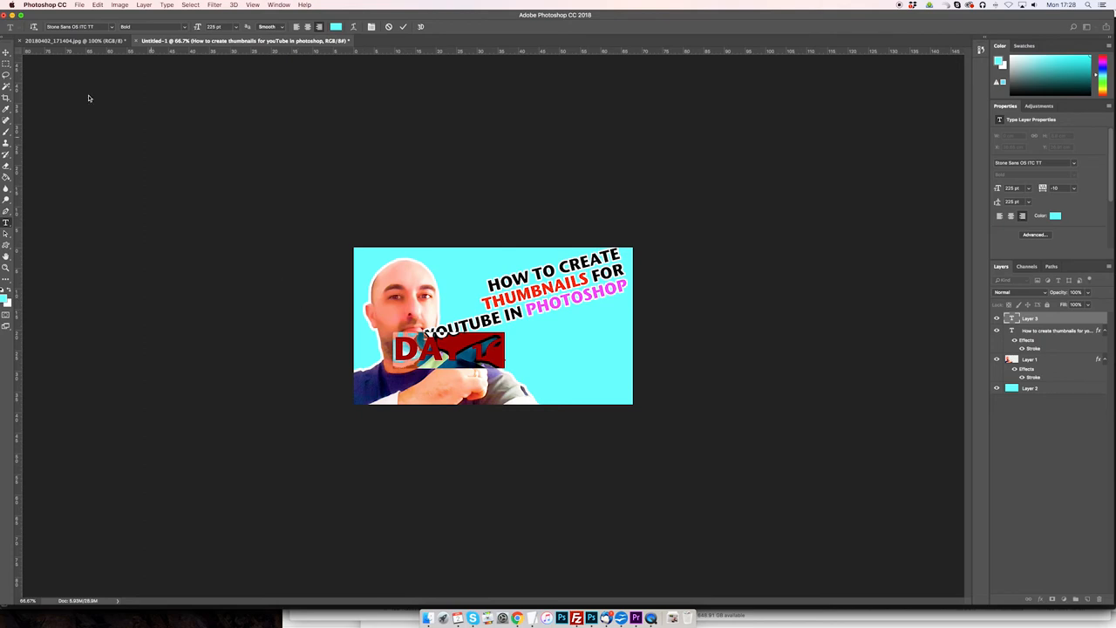
{"action": "left_click", "coordinate": [1057, 216]}
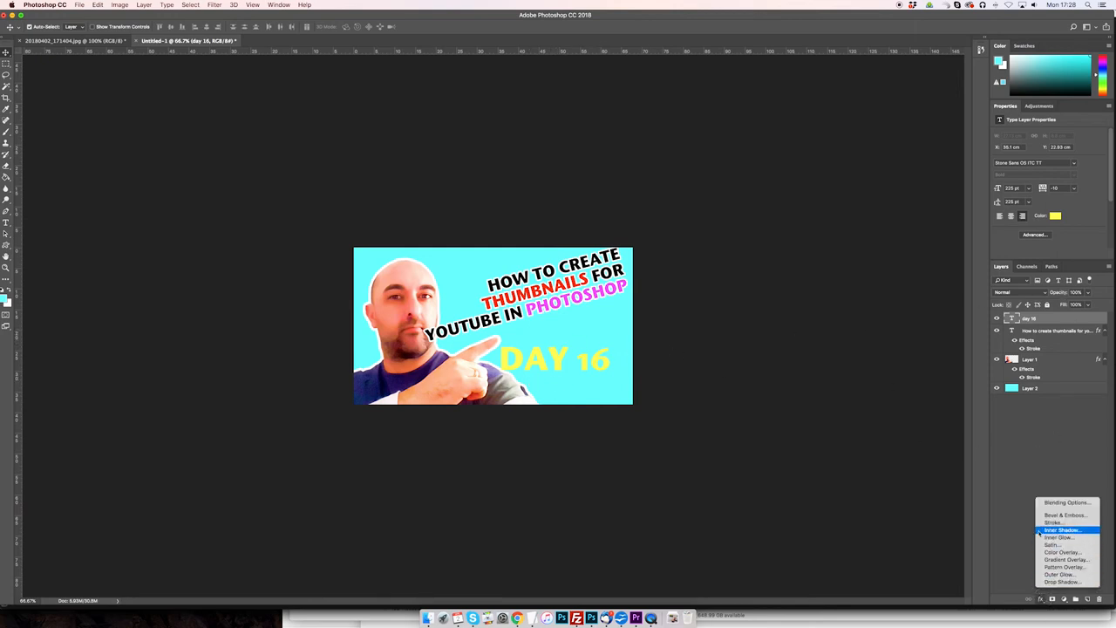
Give DAY 16 a black Stroke and a Drop Shadow matching the headline's tilt.
{"action": "left_click", "coordinate": [1053, 523]}
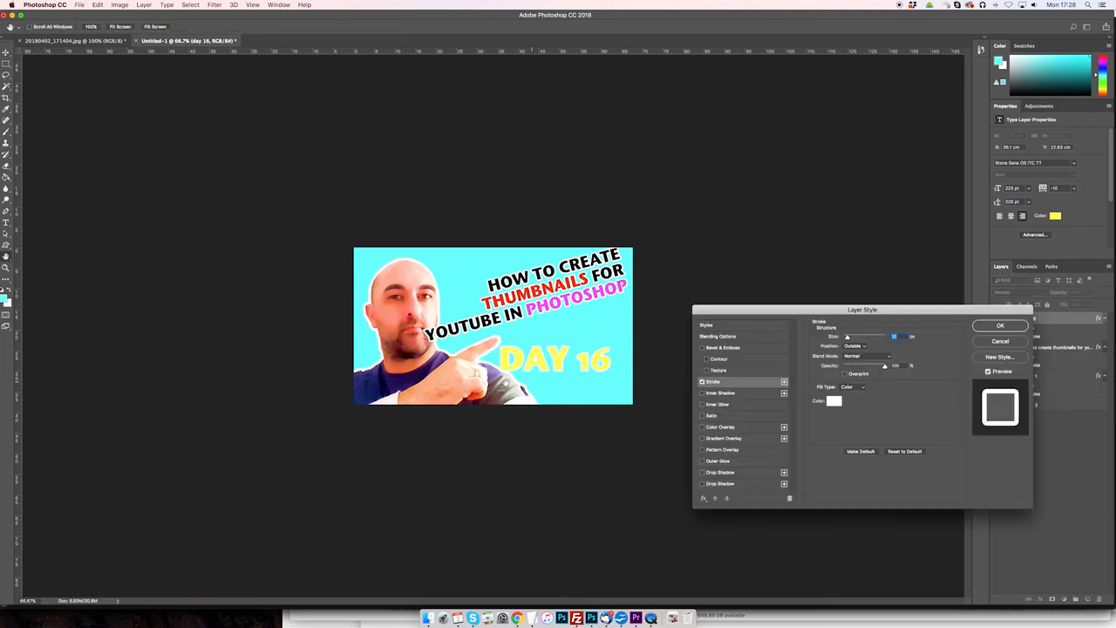
{"action": "left_click", "coordinate": [834, 399]}
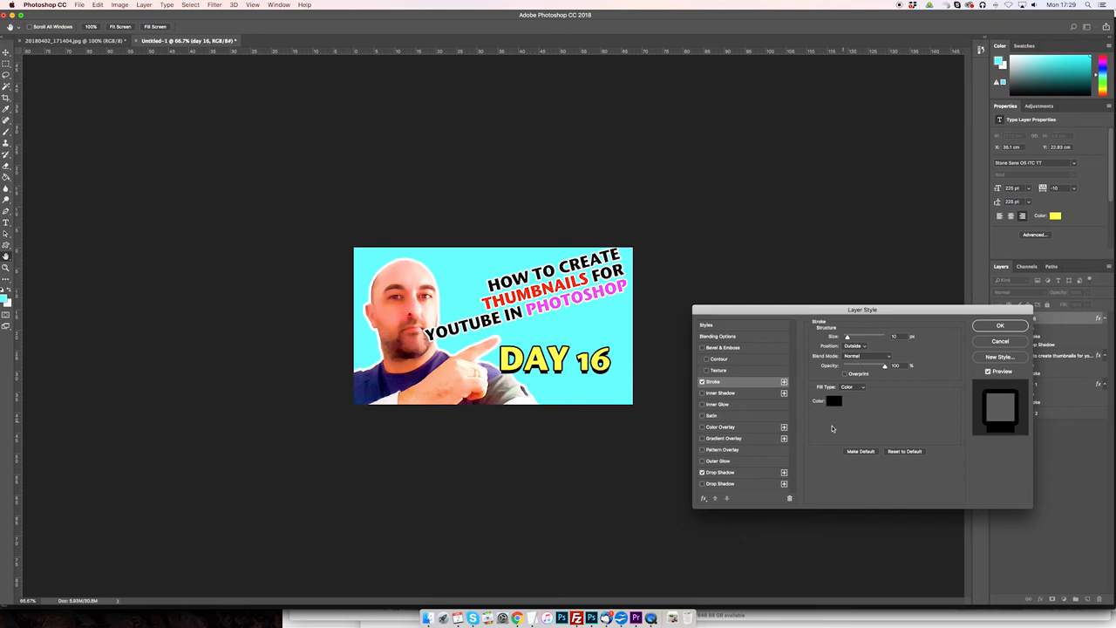
{"action": "left_click", "coordinate": [720, 471]}
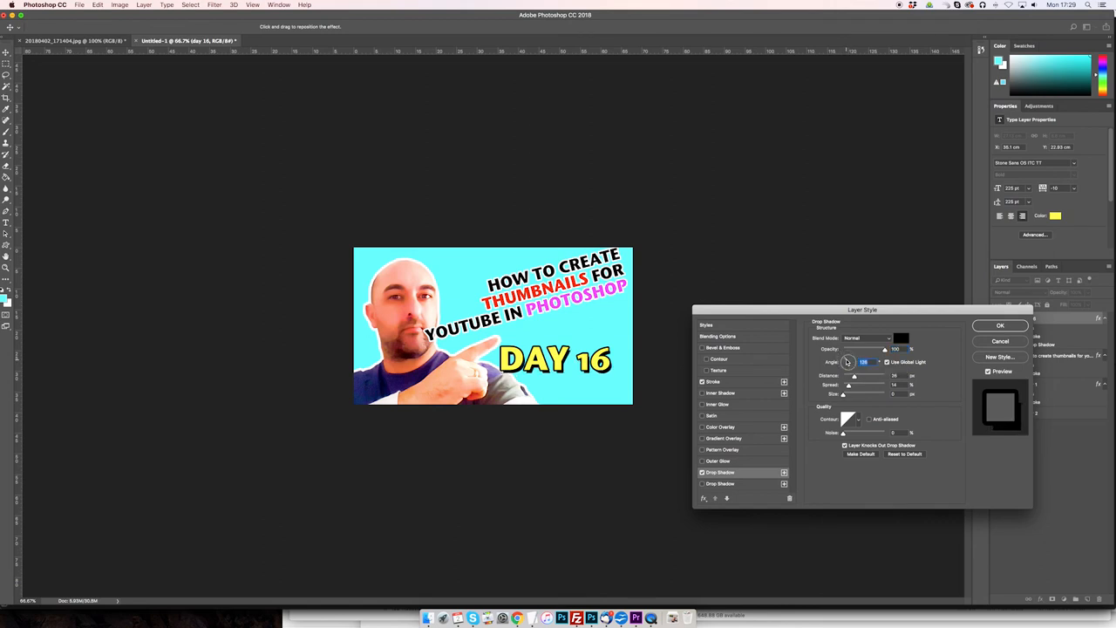
{"action": "left_click", "coordinate": [1002, 326]}
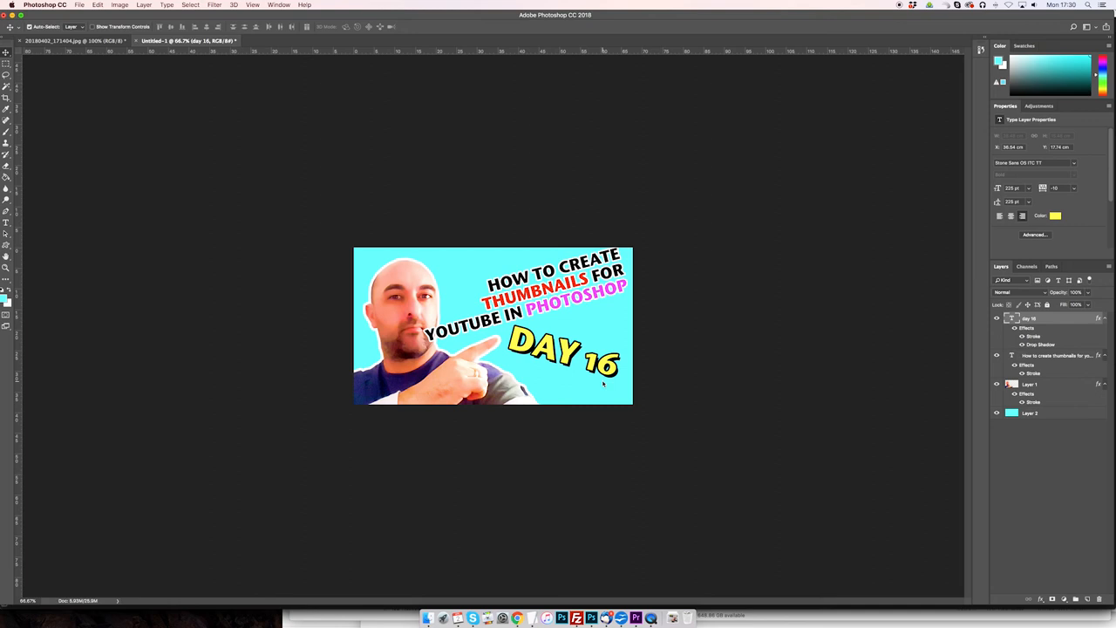
{"action": "mouse_move", "coordinate": [635, 387]}
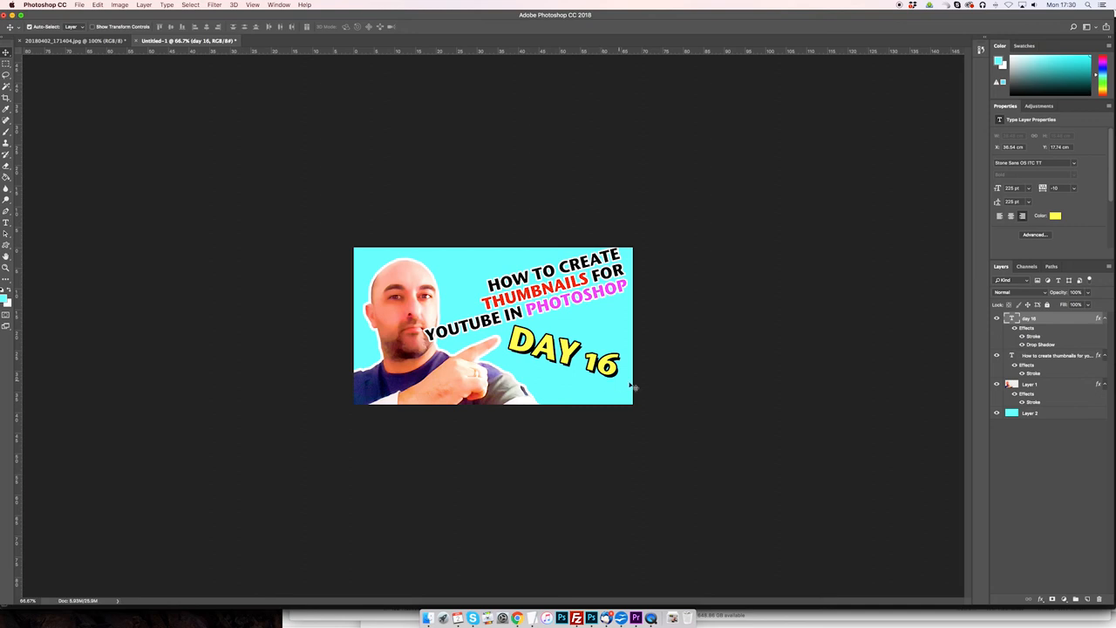
{"action": "mouse_move", "coordinate": [415, 296]}
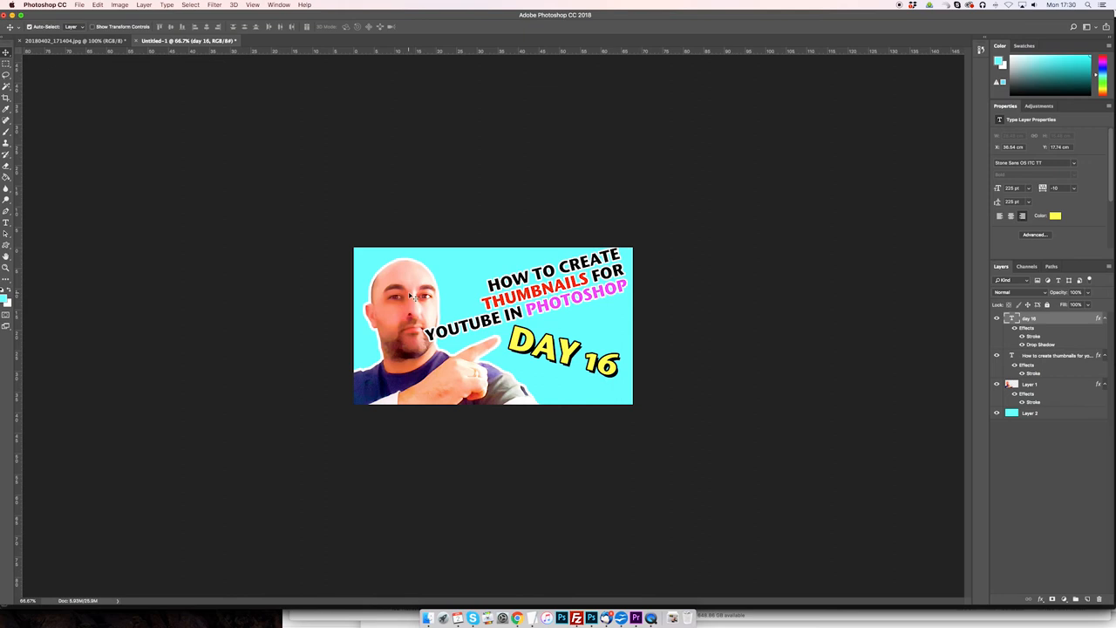